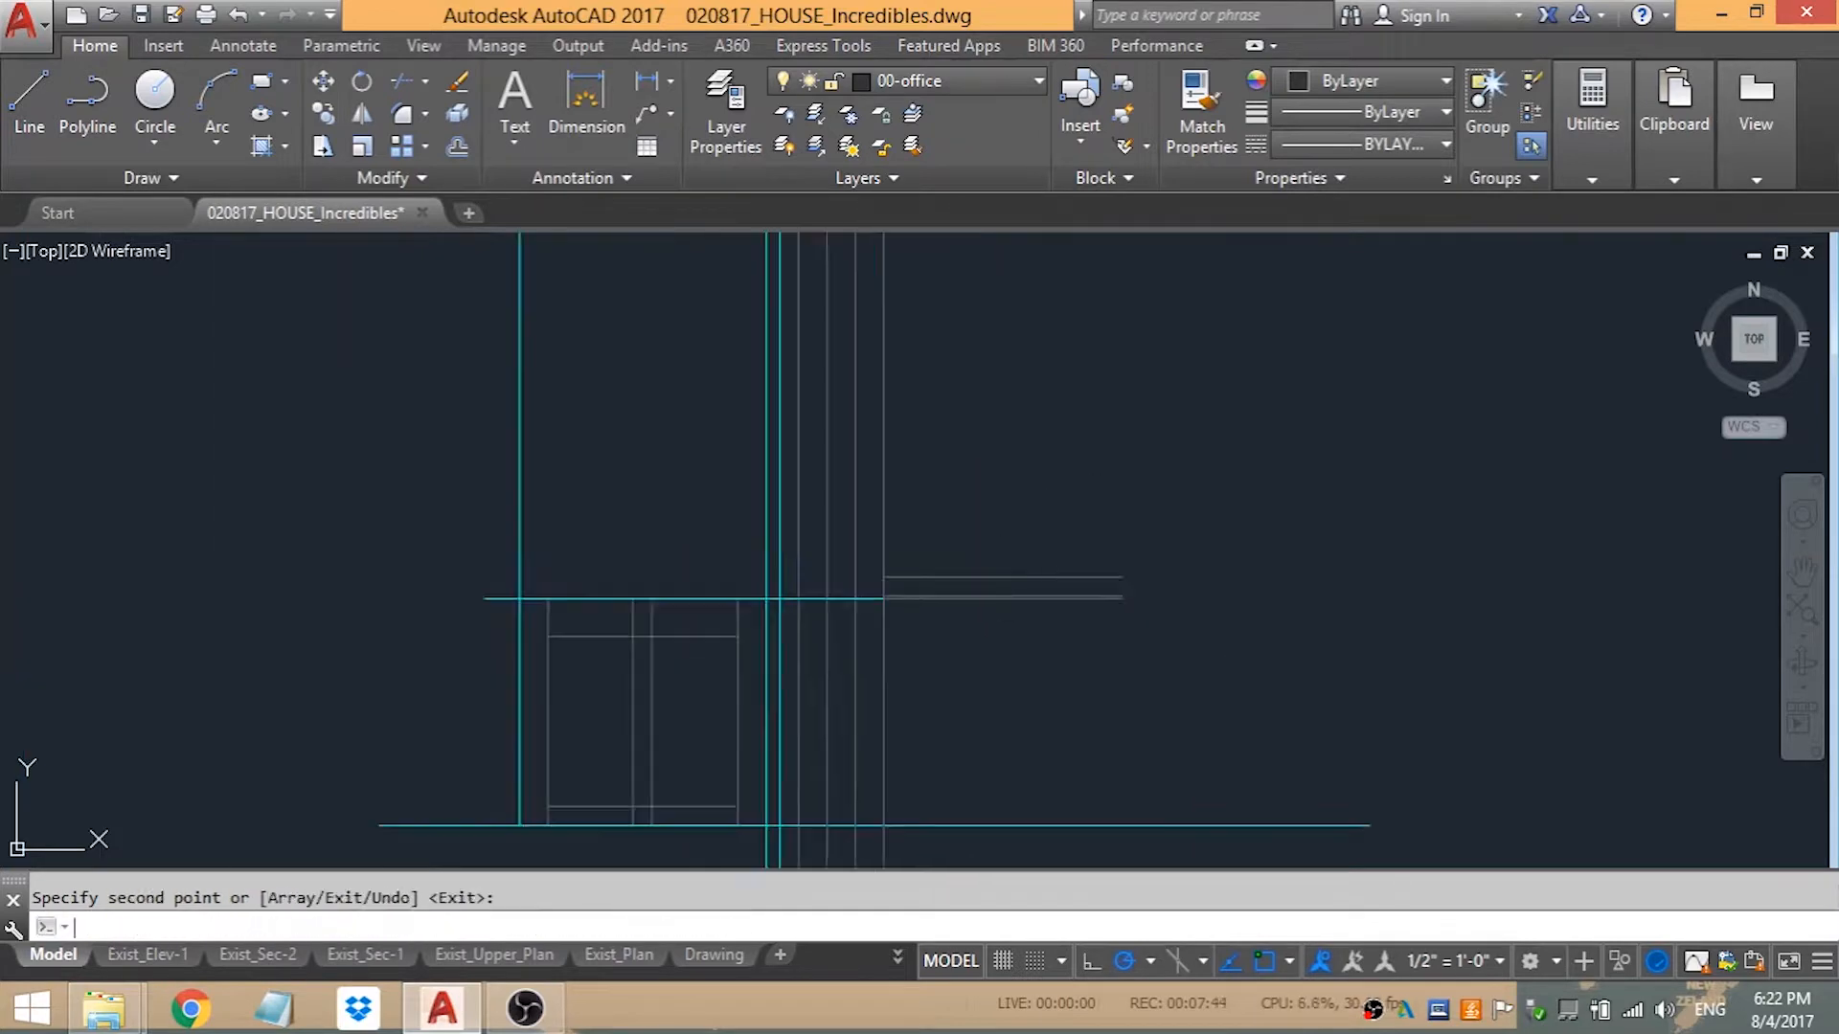
- Lay out, trim and stretch the kitchen counter and wall lines, comparing against the film stills
key(Escape)
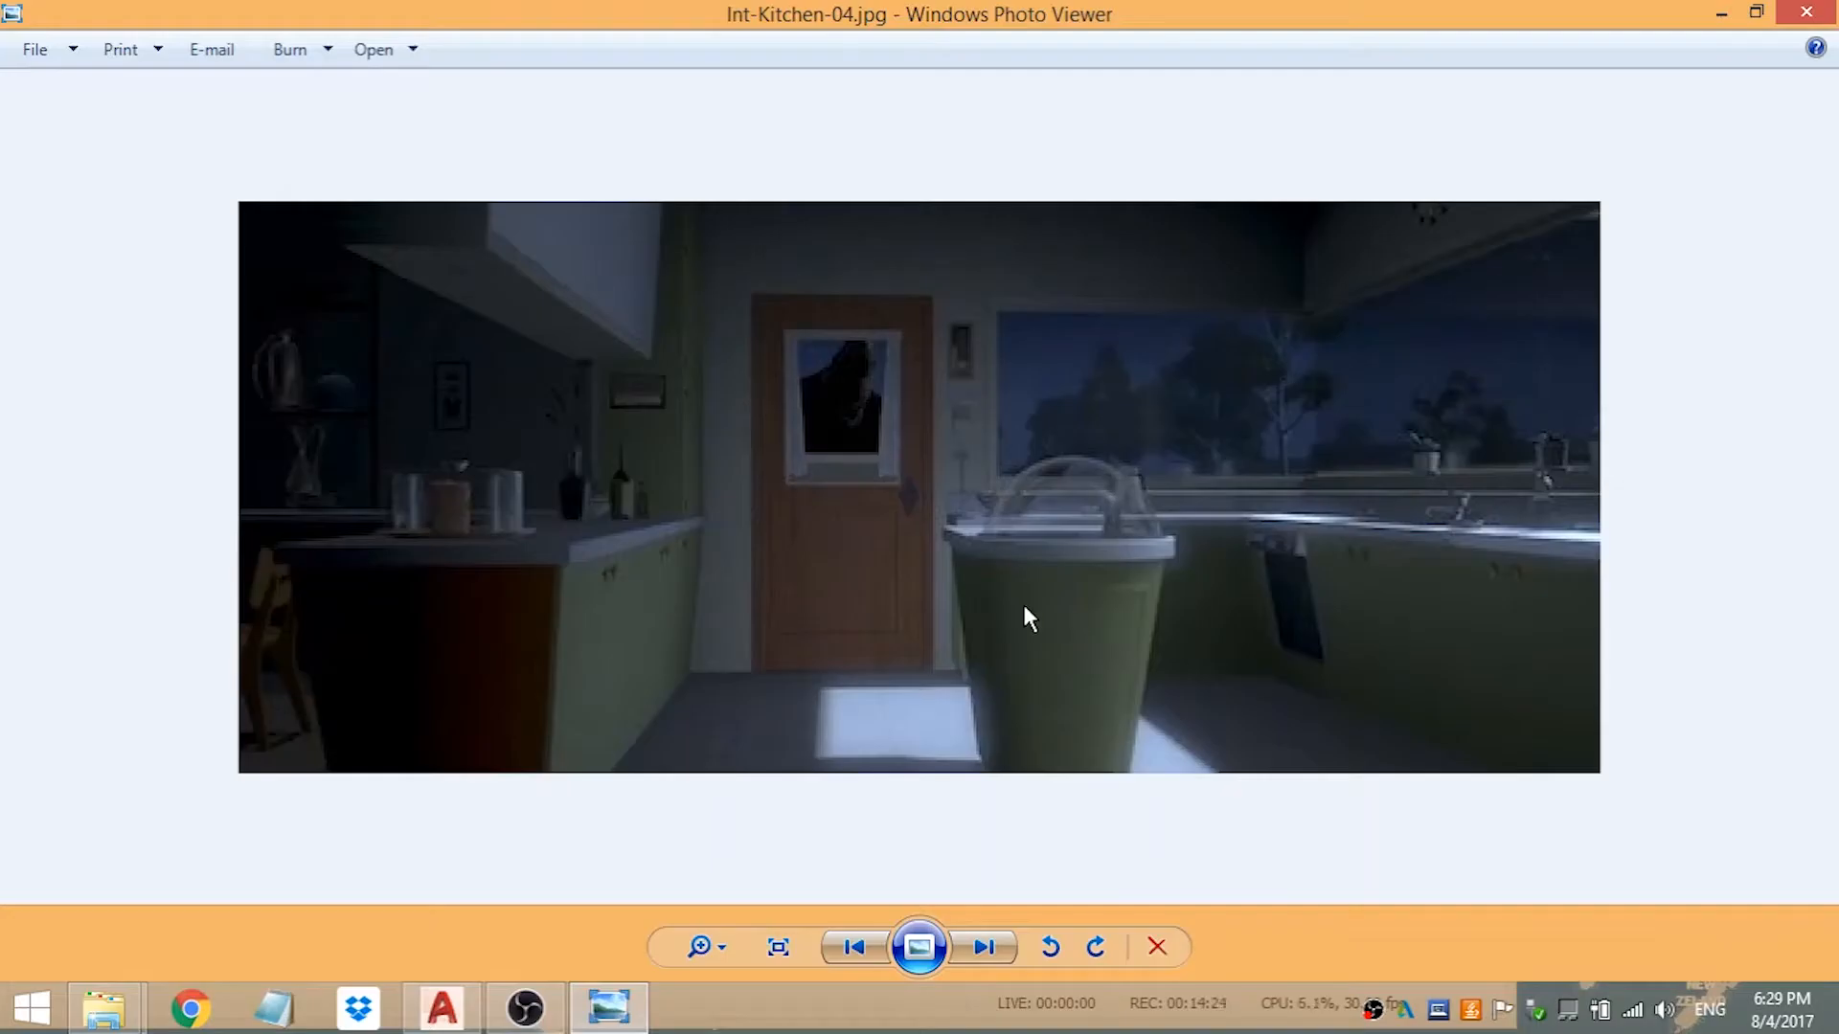
click(440, 1007)
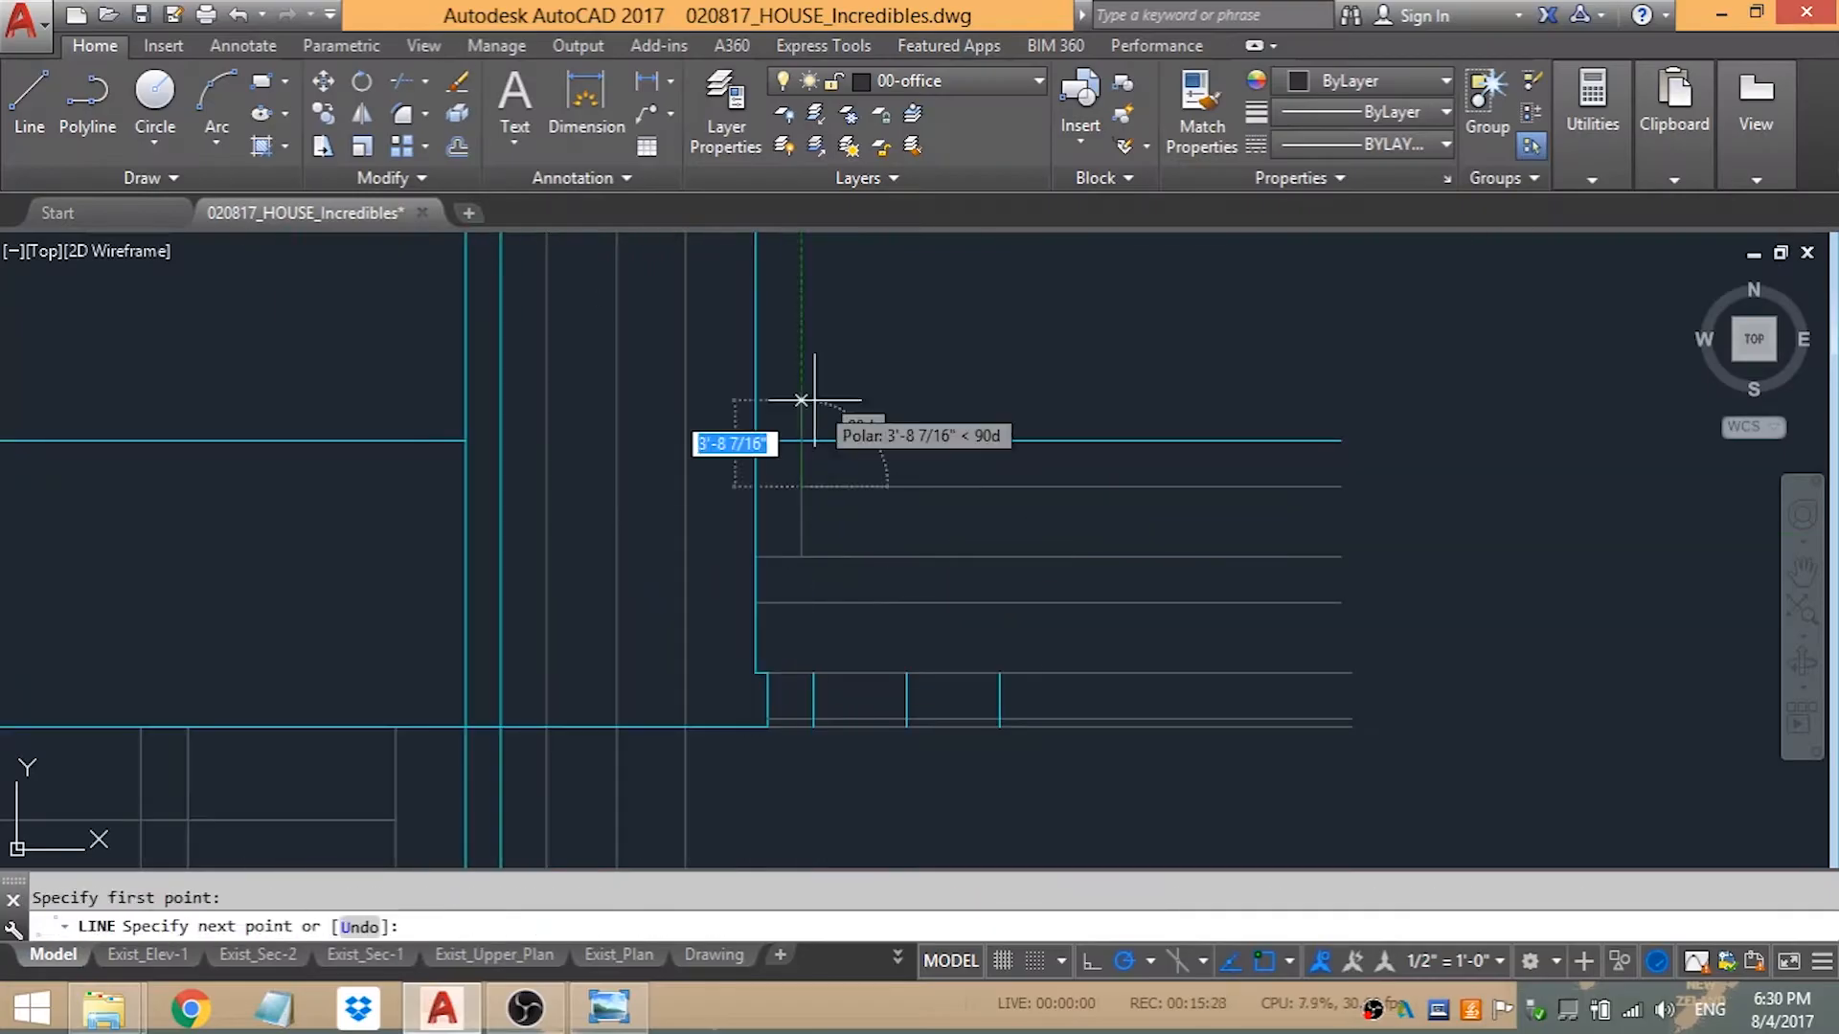
click(801, 398)
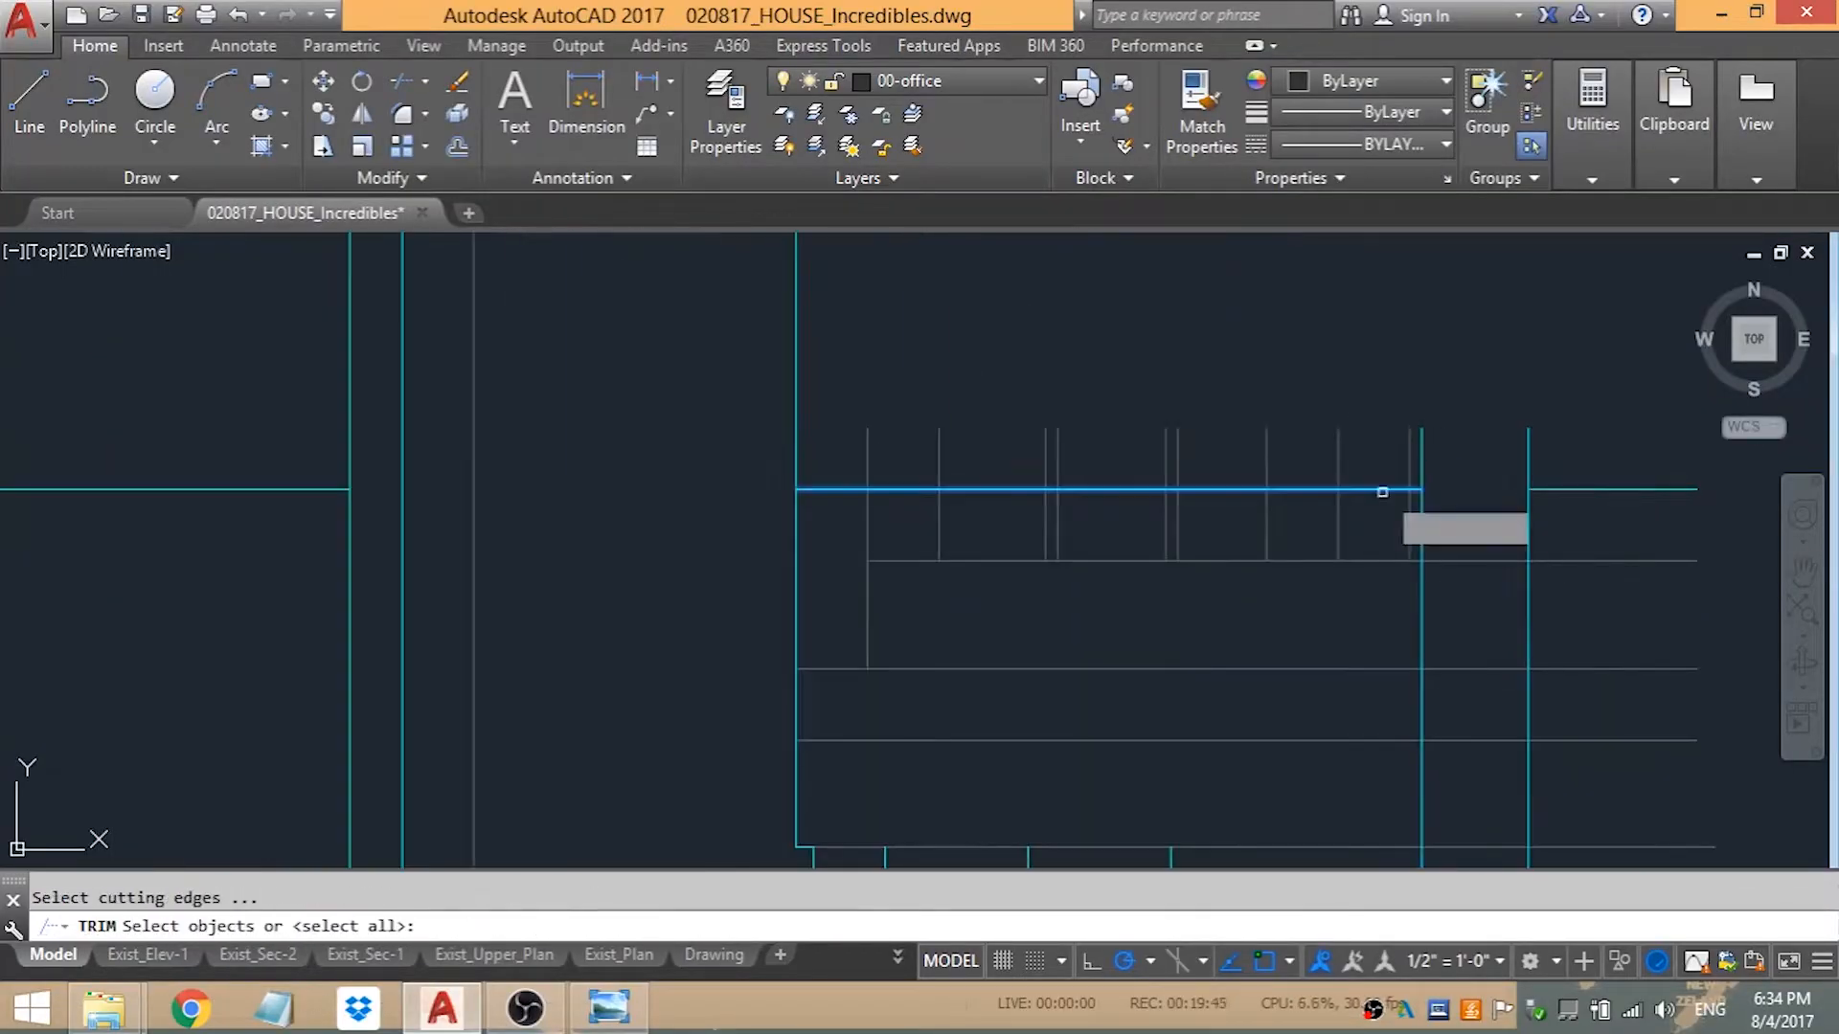
click(1036, 80)
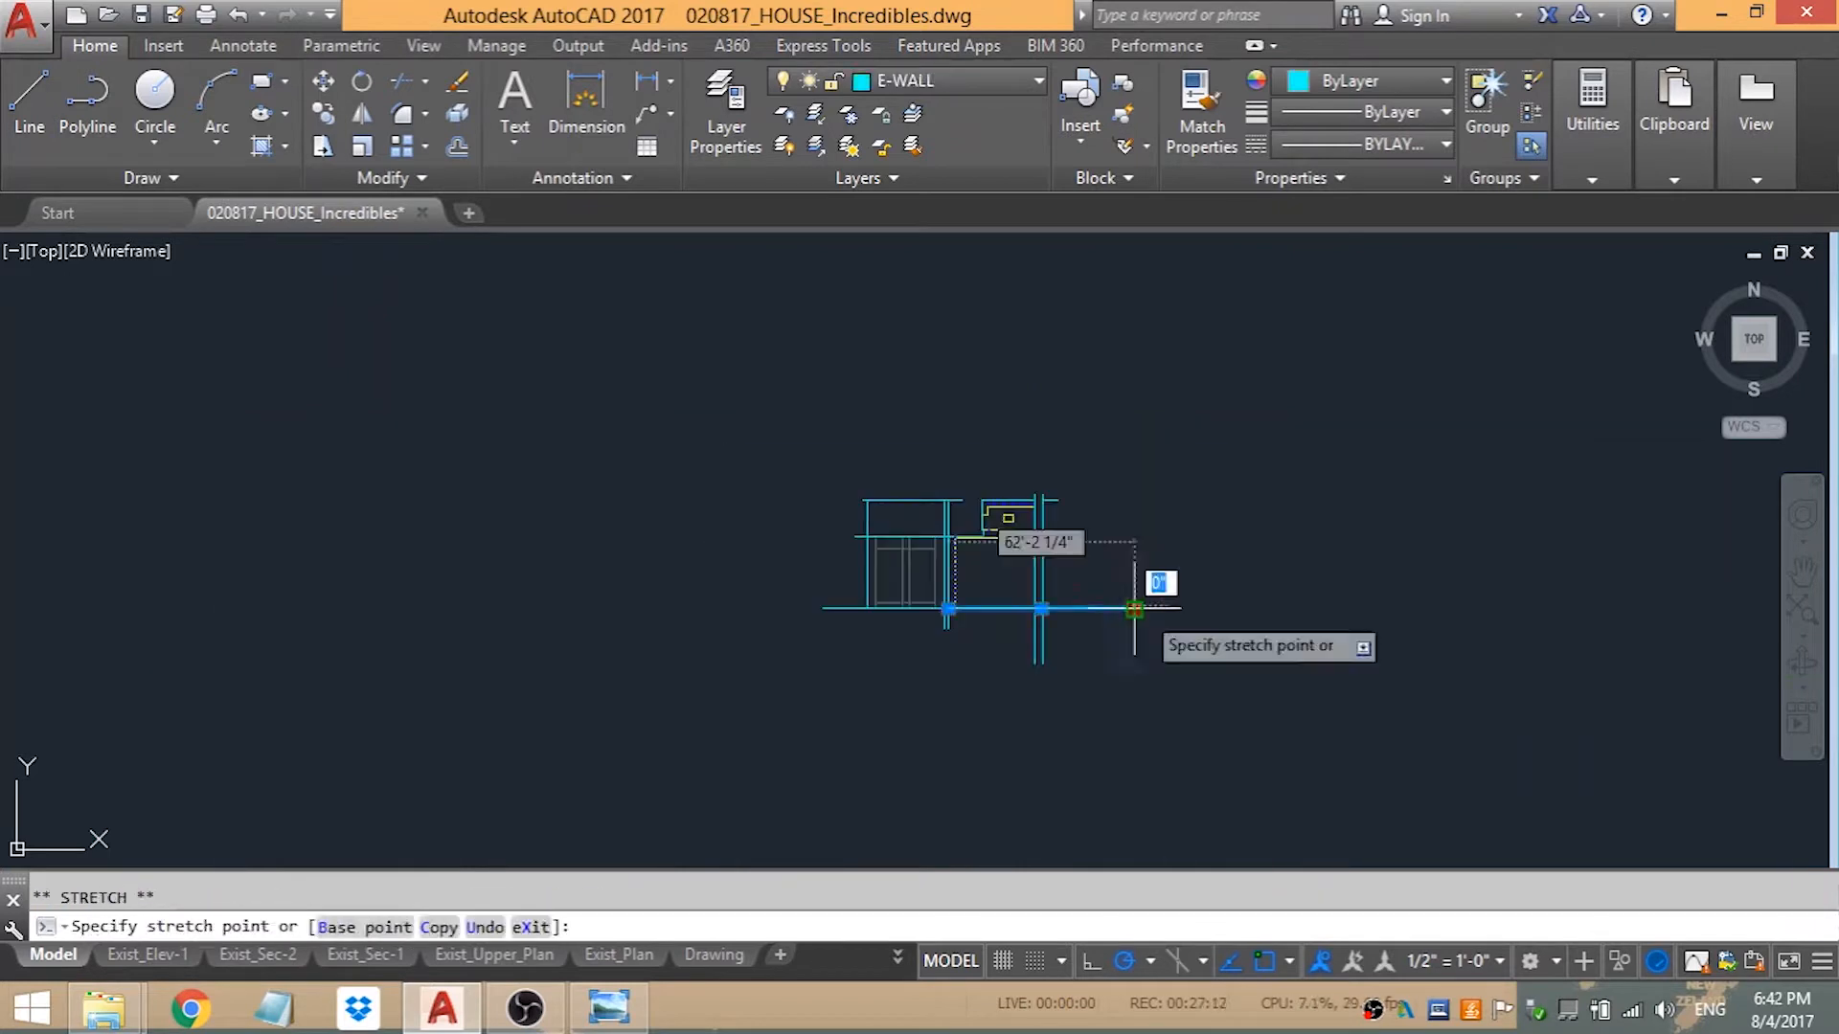
key(Escape)
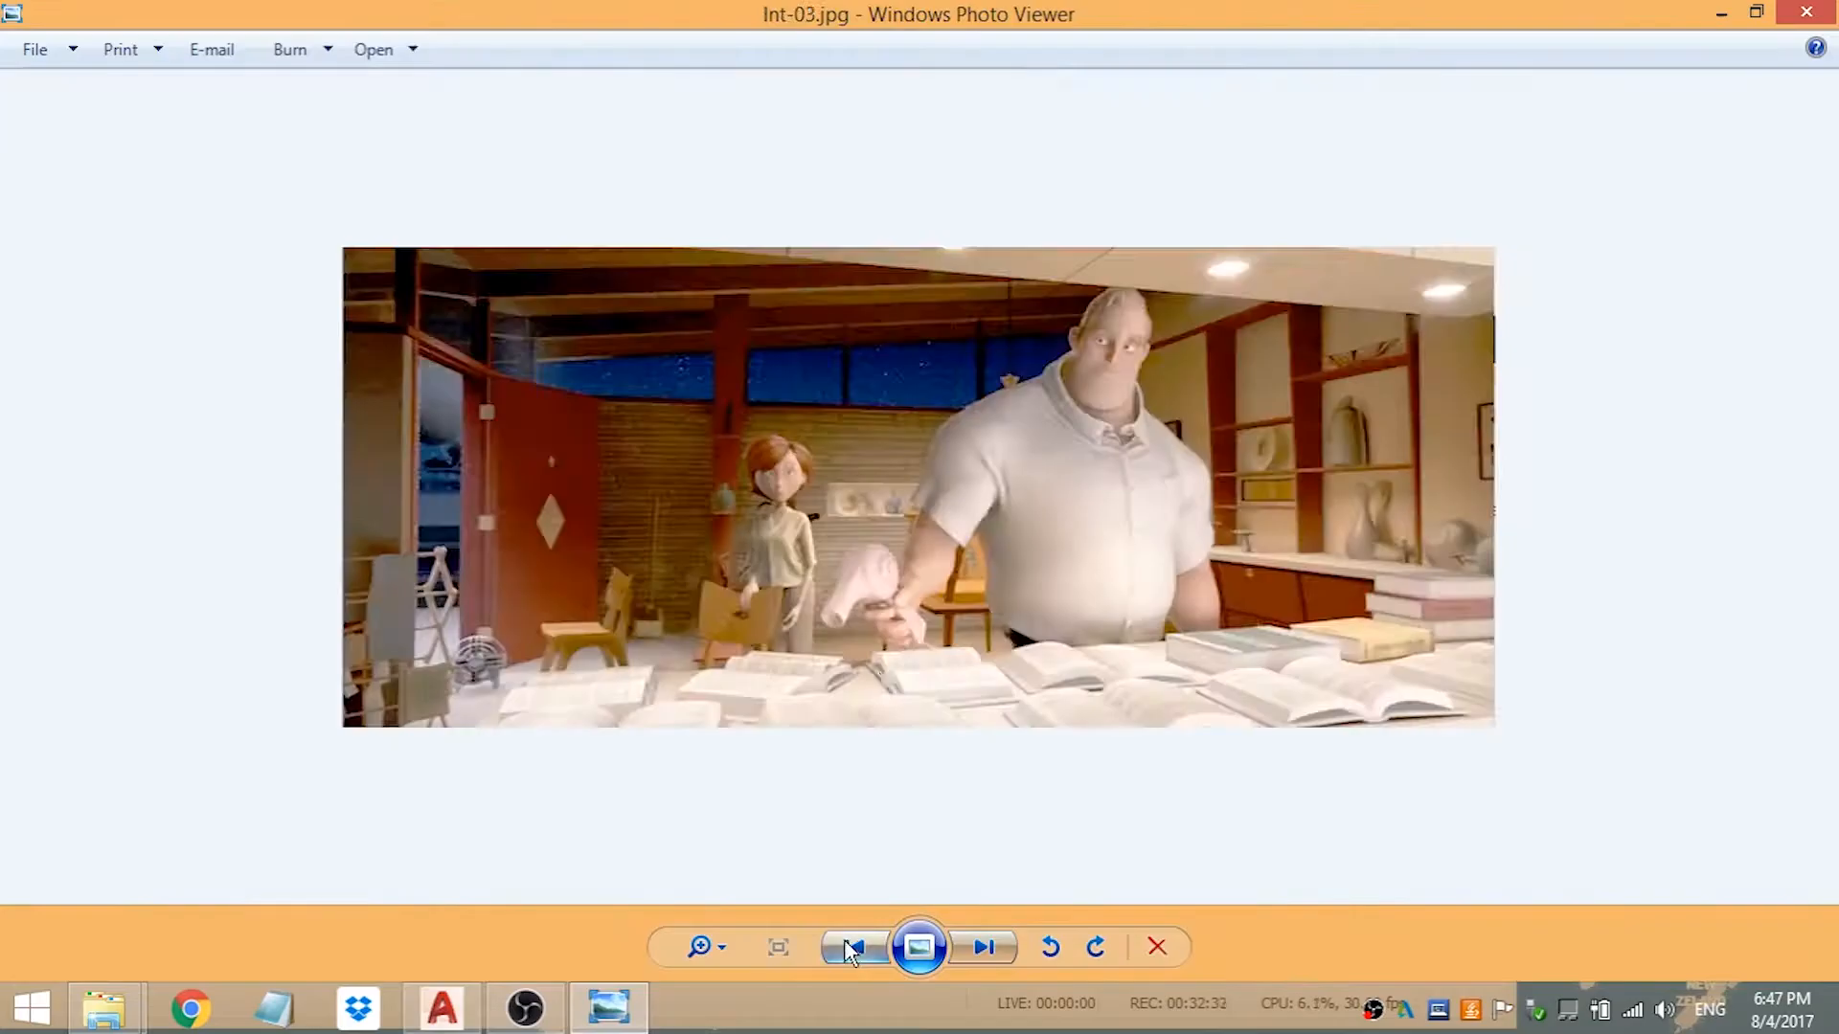
click(440, 1007)
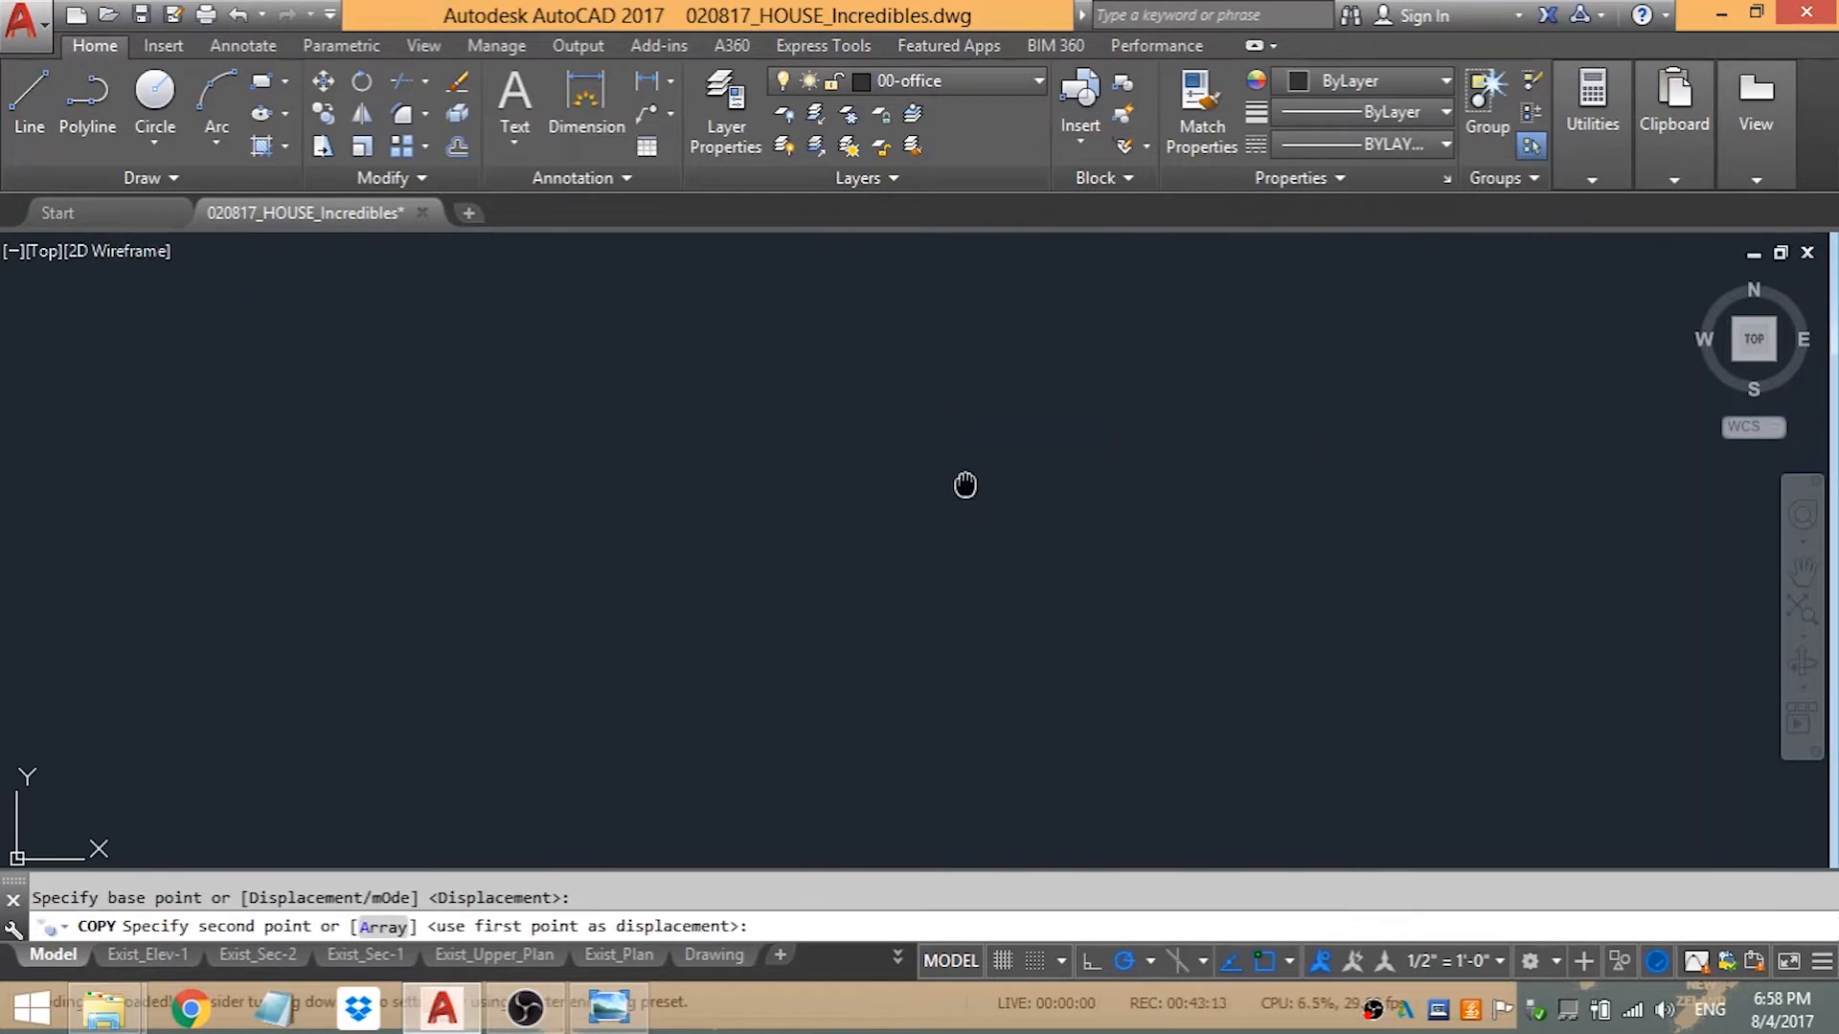
- Place the bathtub, toilet and red bed blocks, then copy and trim the new partition walls
key(Escape)
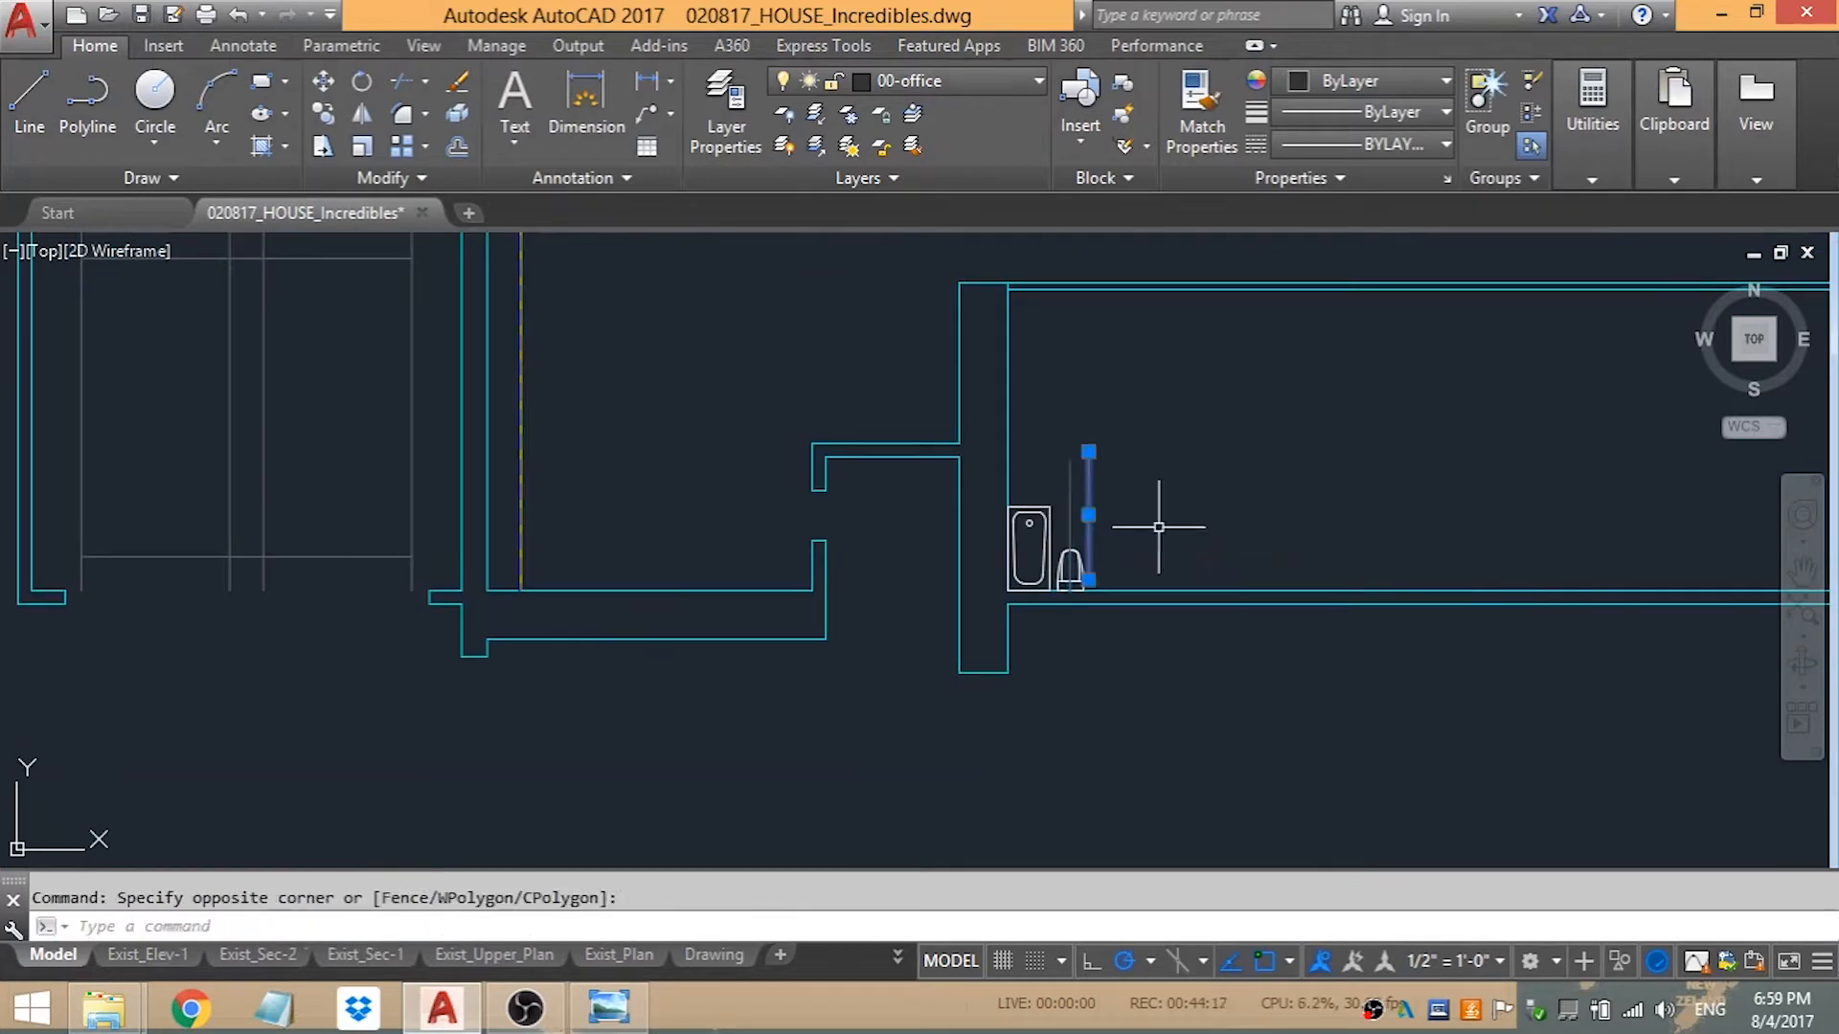
key(Escape)
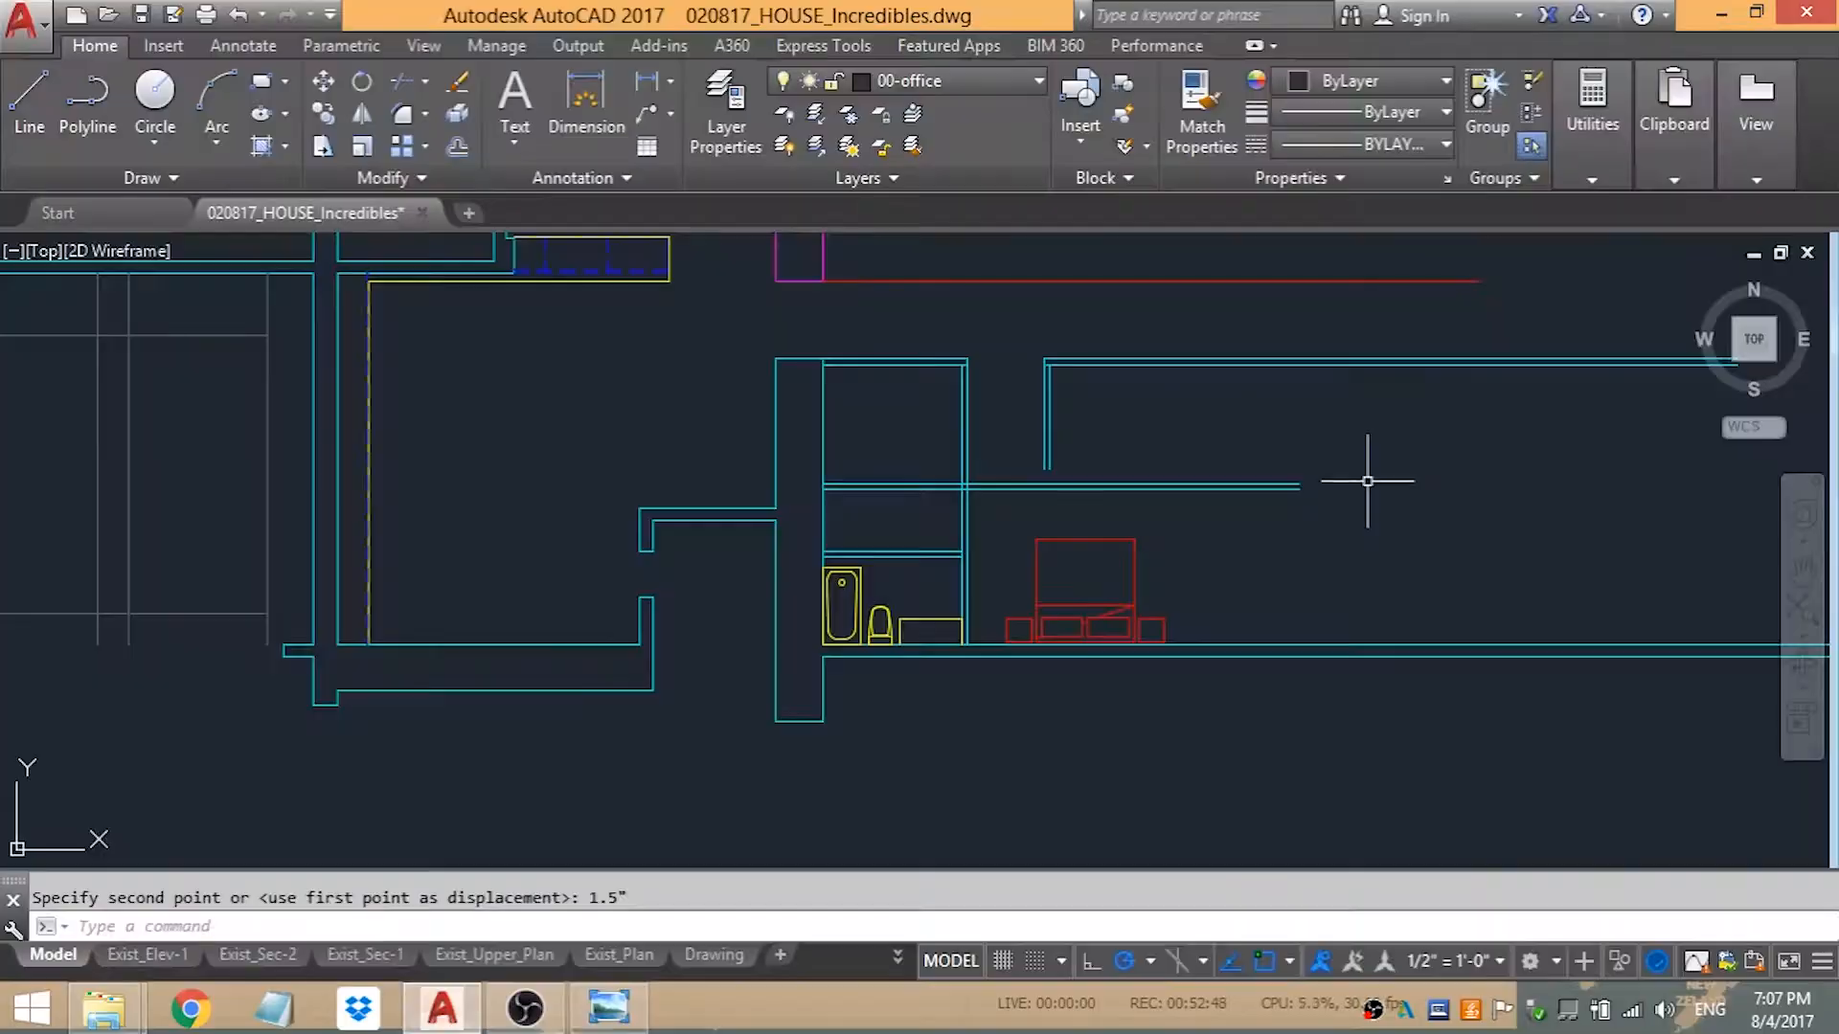
click(607, 1009)
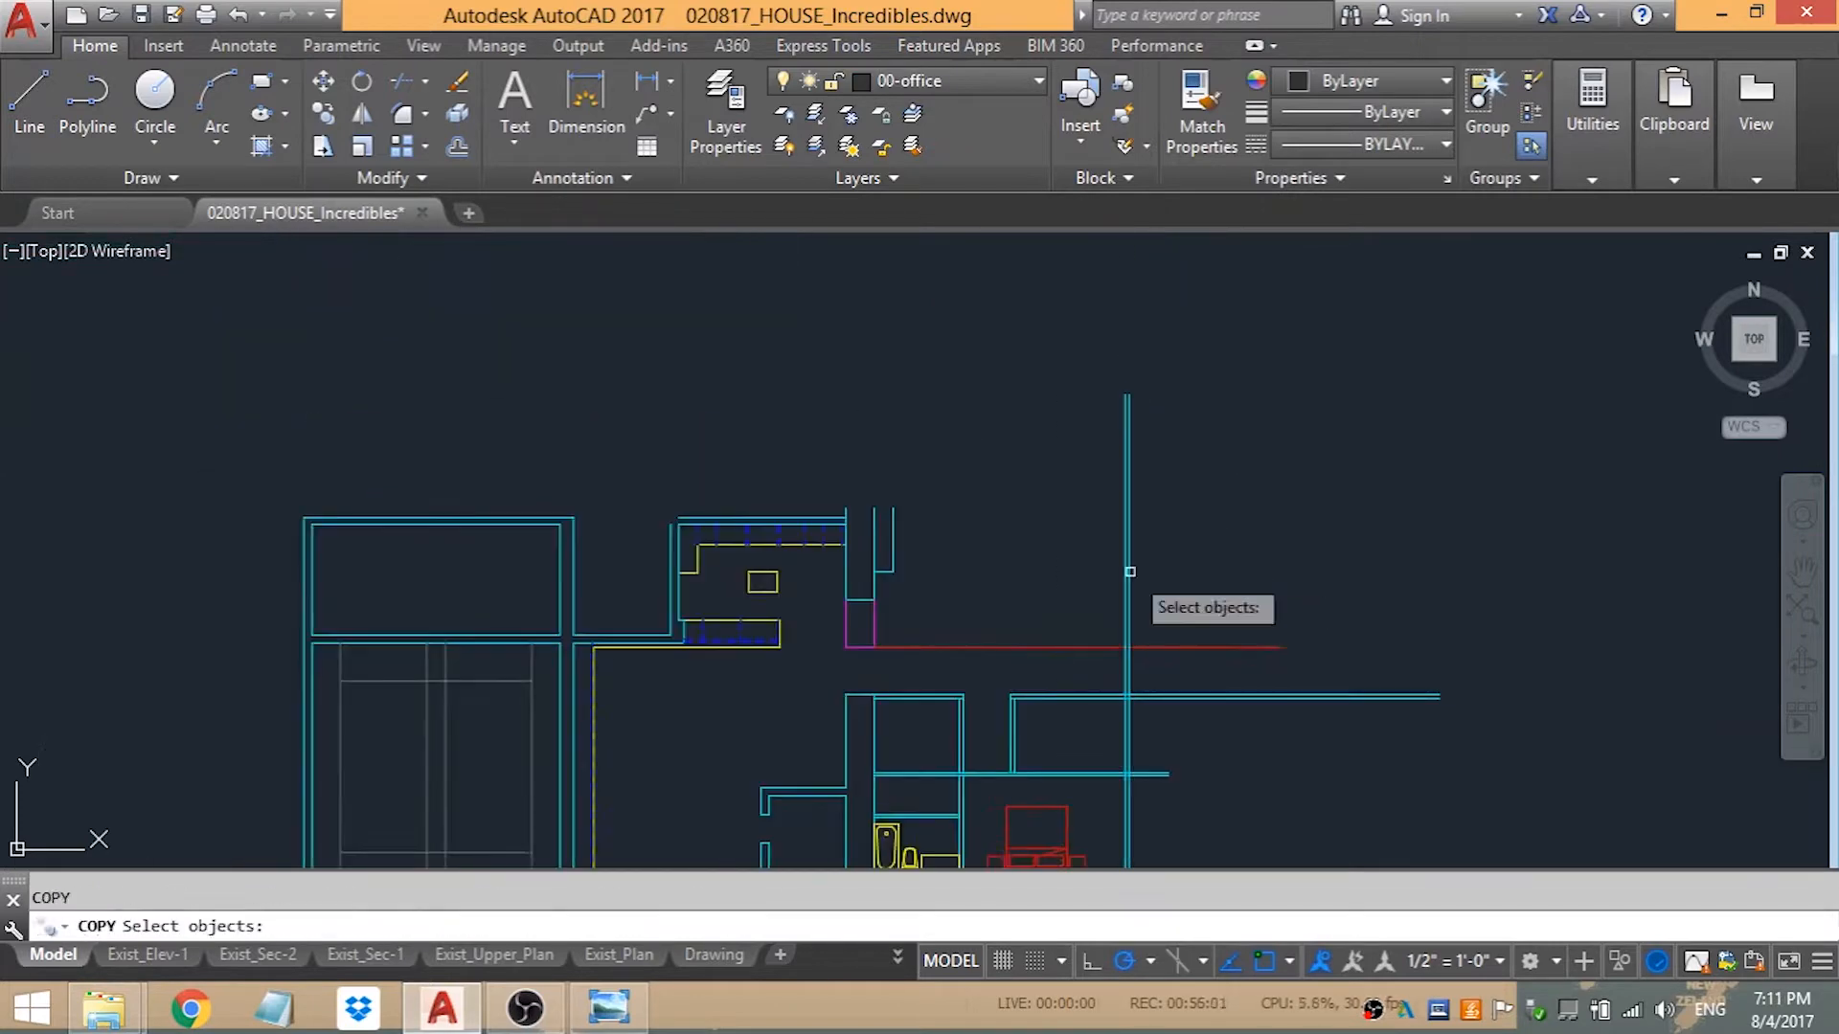
key(Escape)
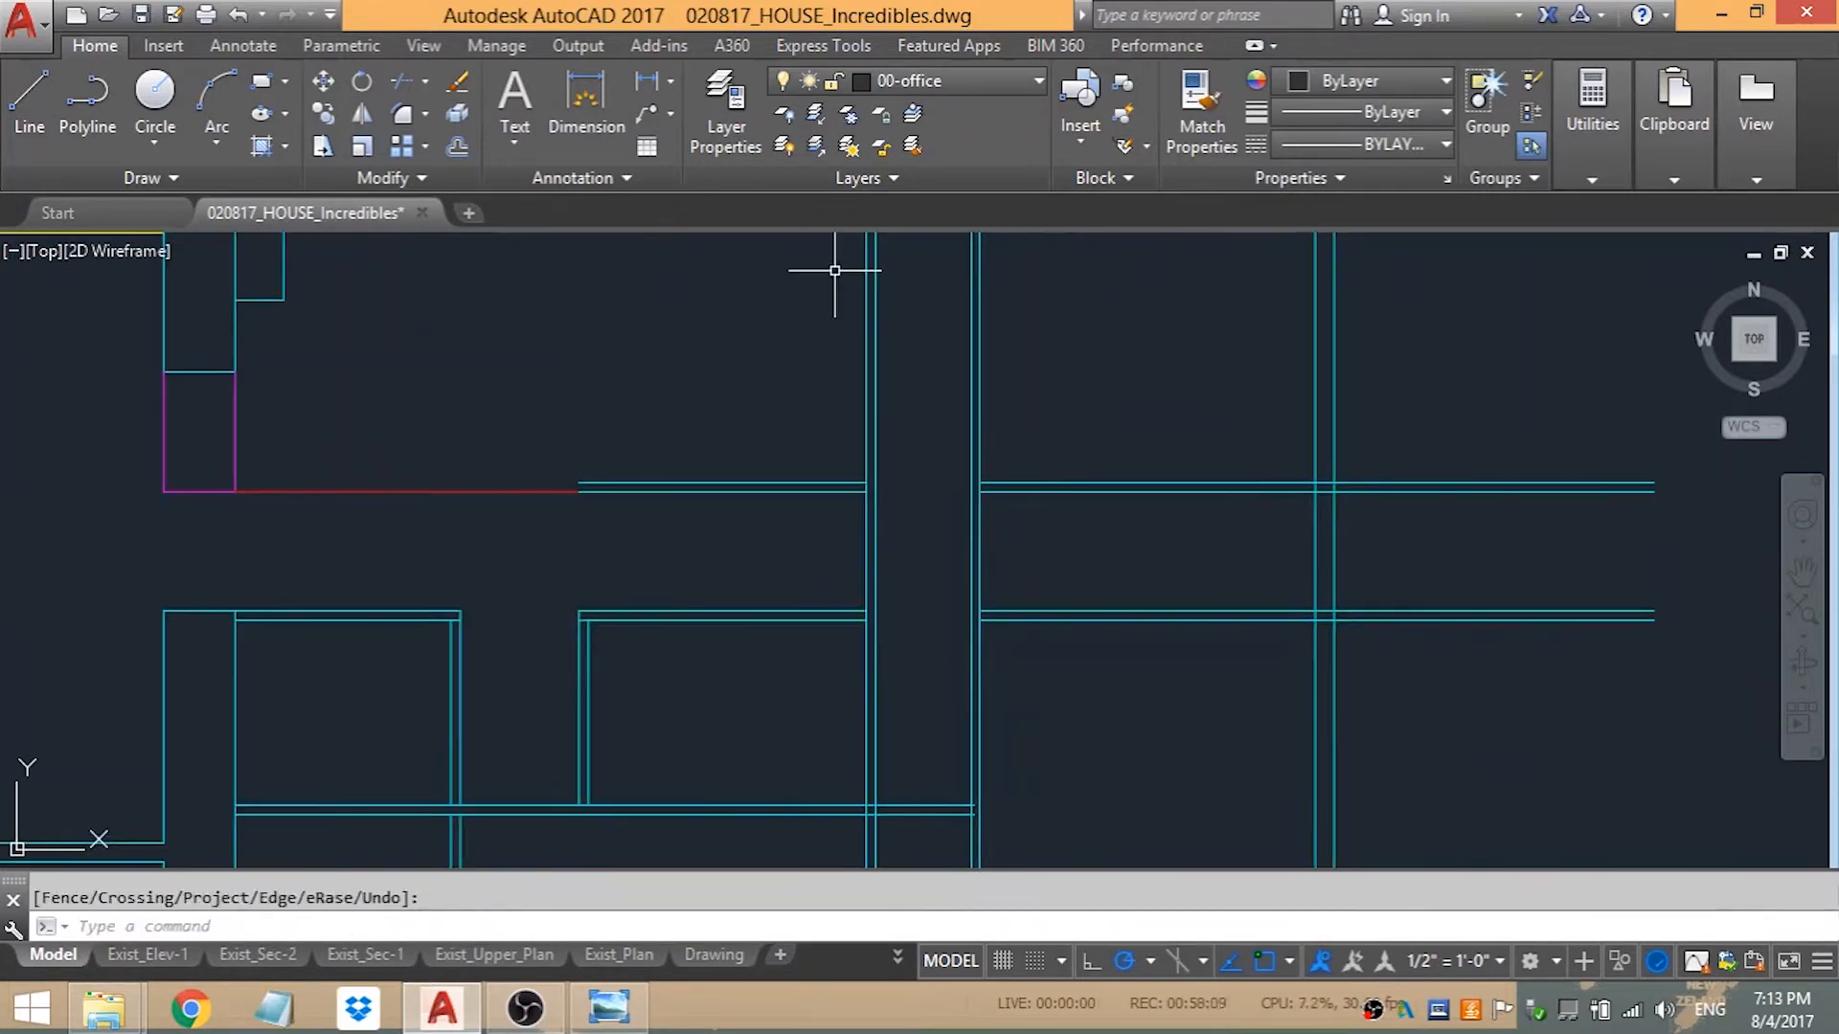
click(28, 90)
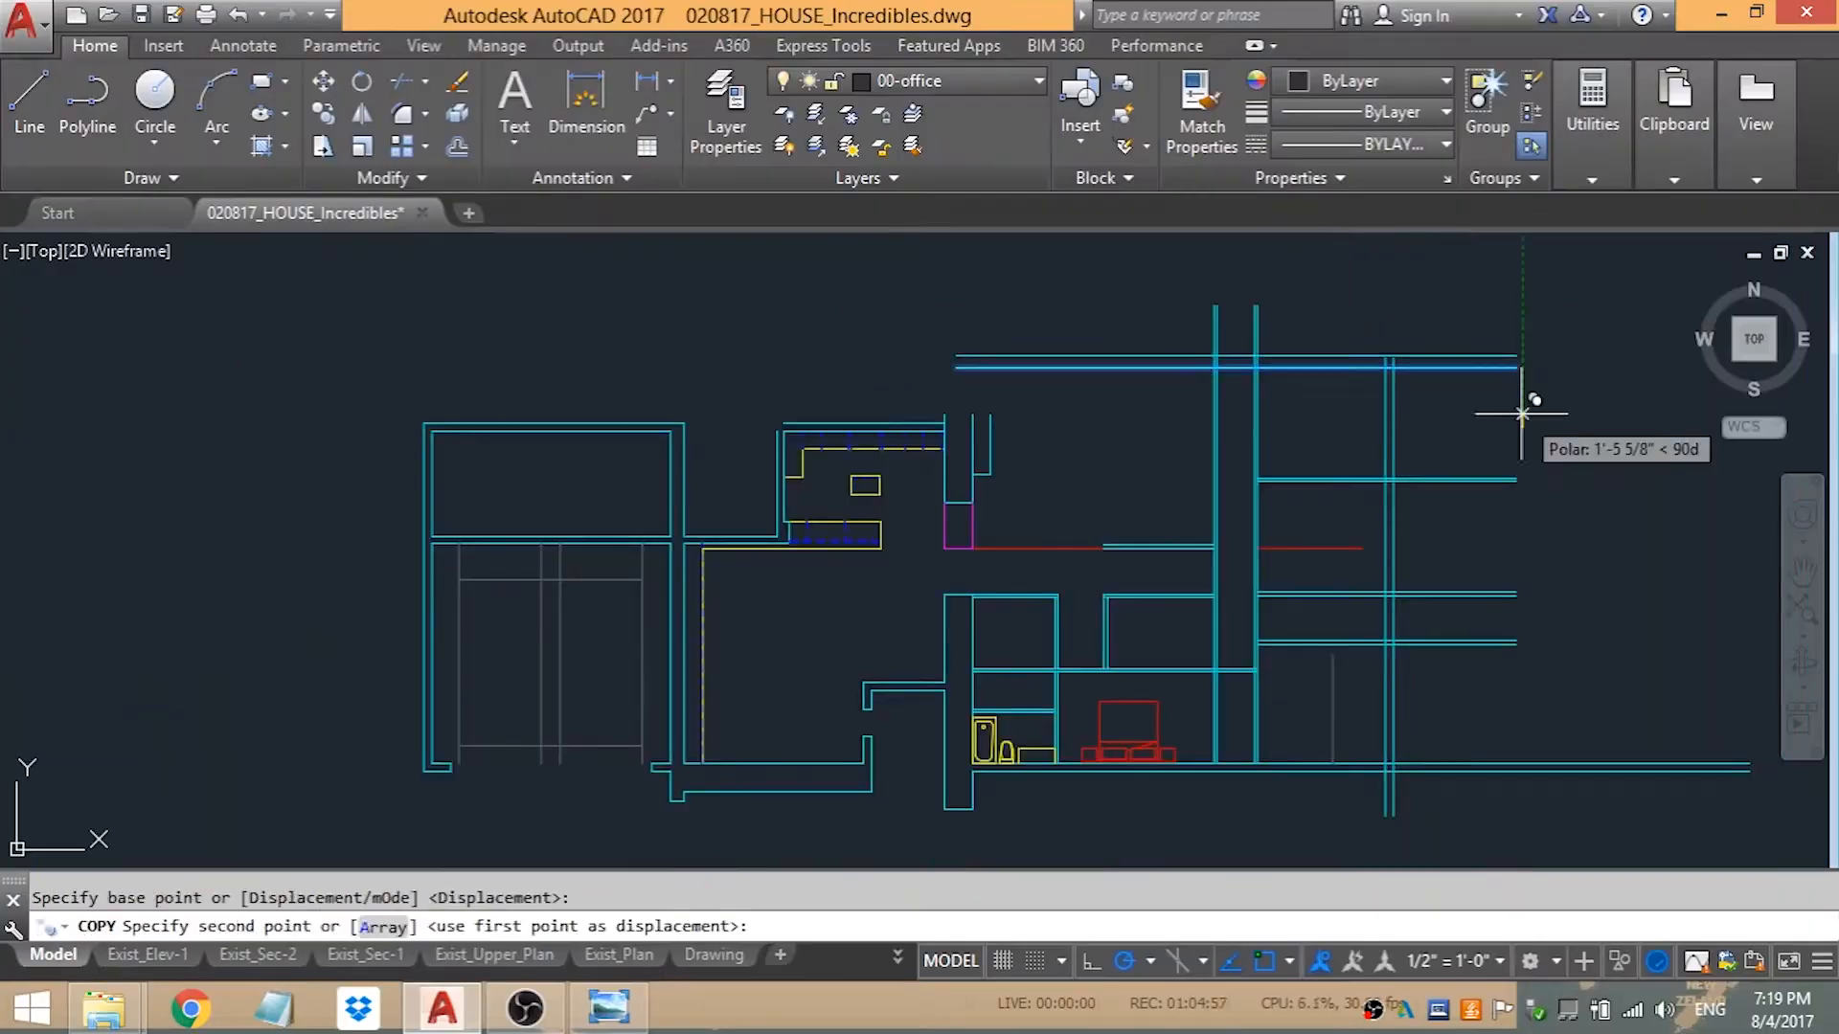
click(523, 1007)
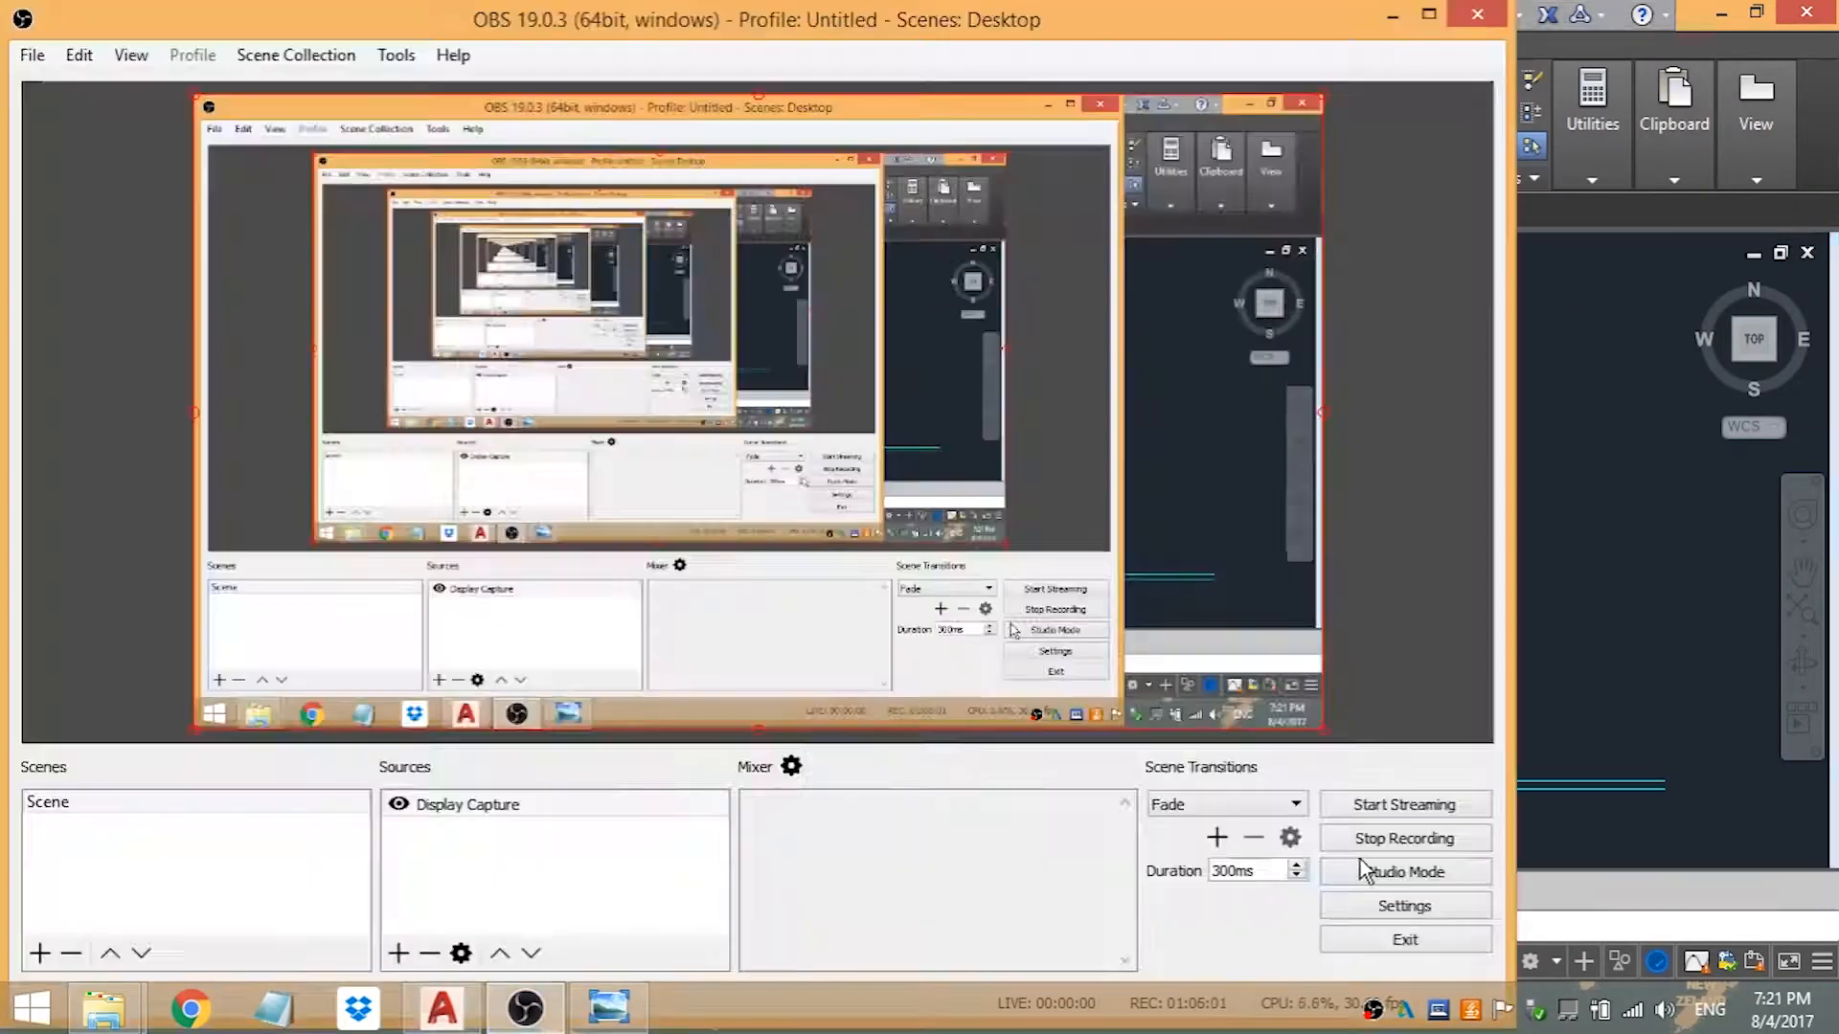
- Draw the bathroom partition and window opening lines while flipping through the living room stills
click(440, 1008)
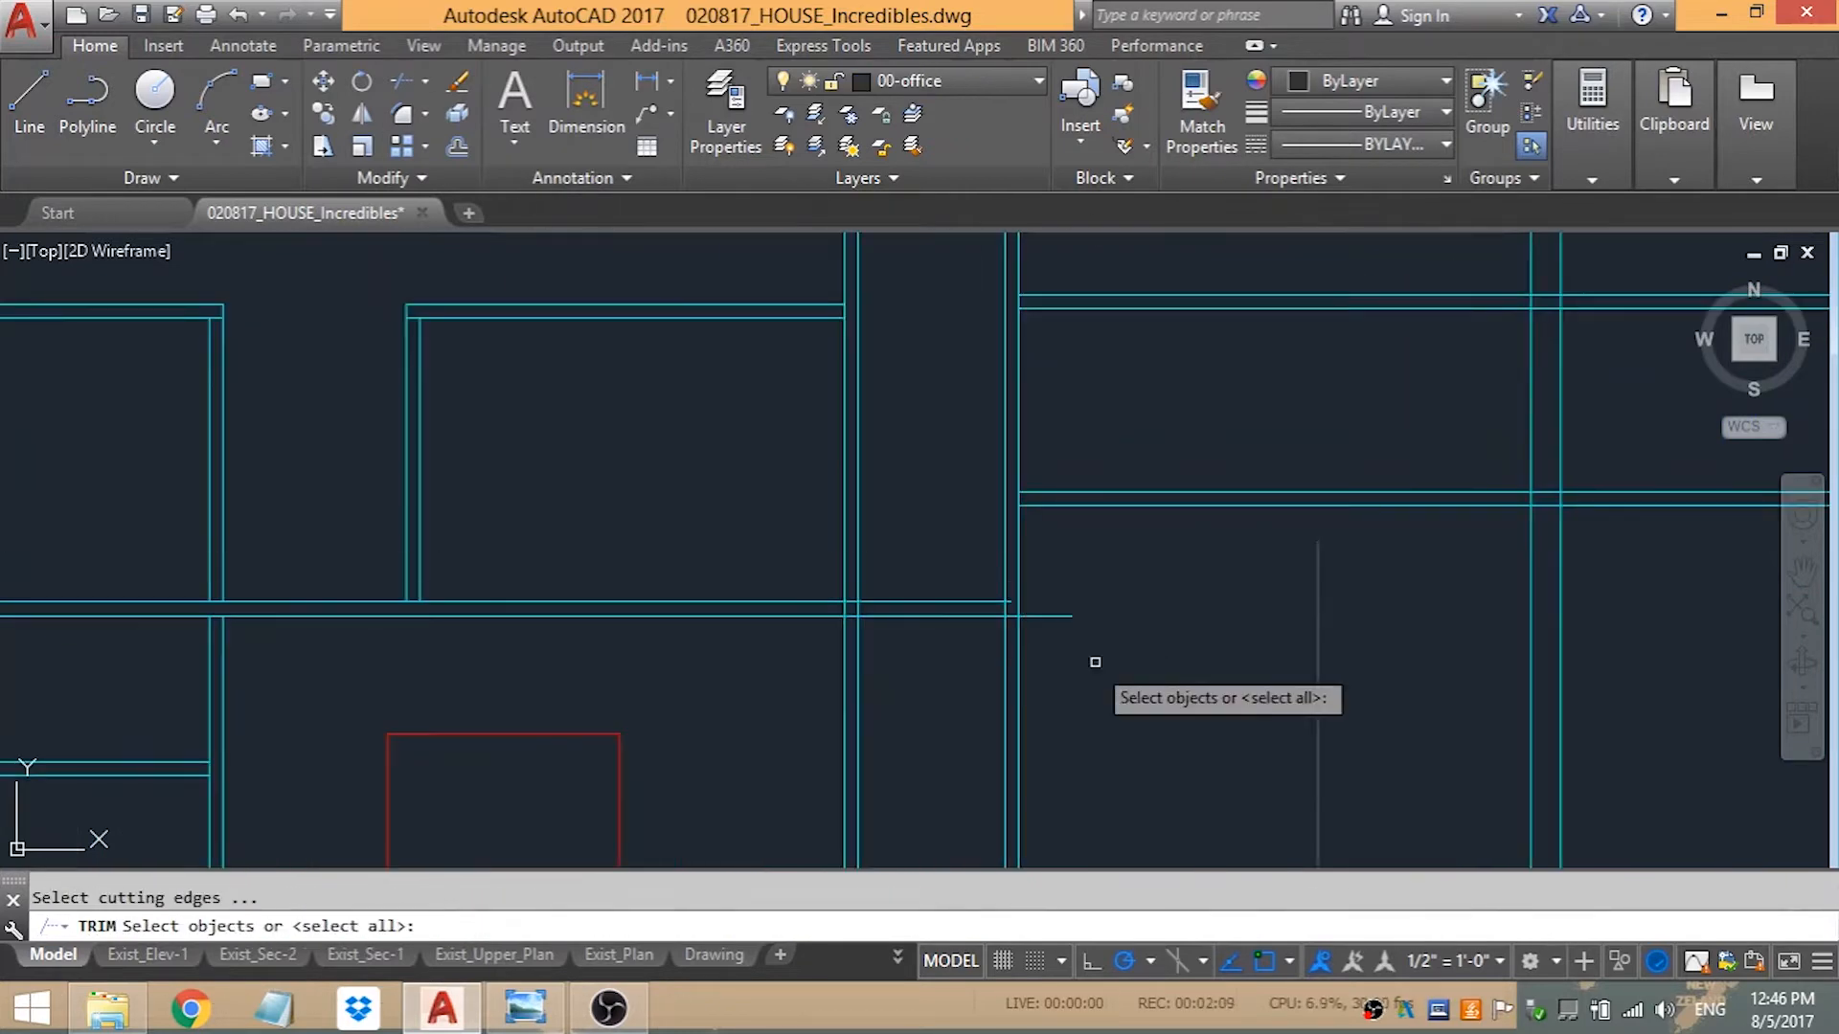
key(Escape)
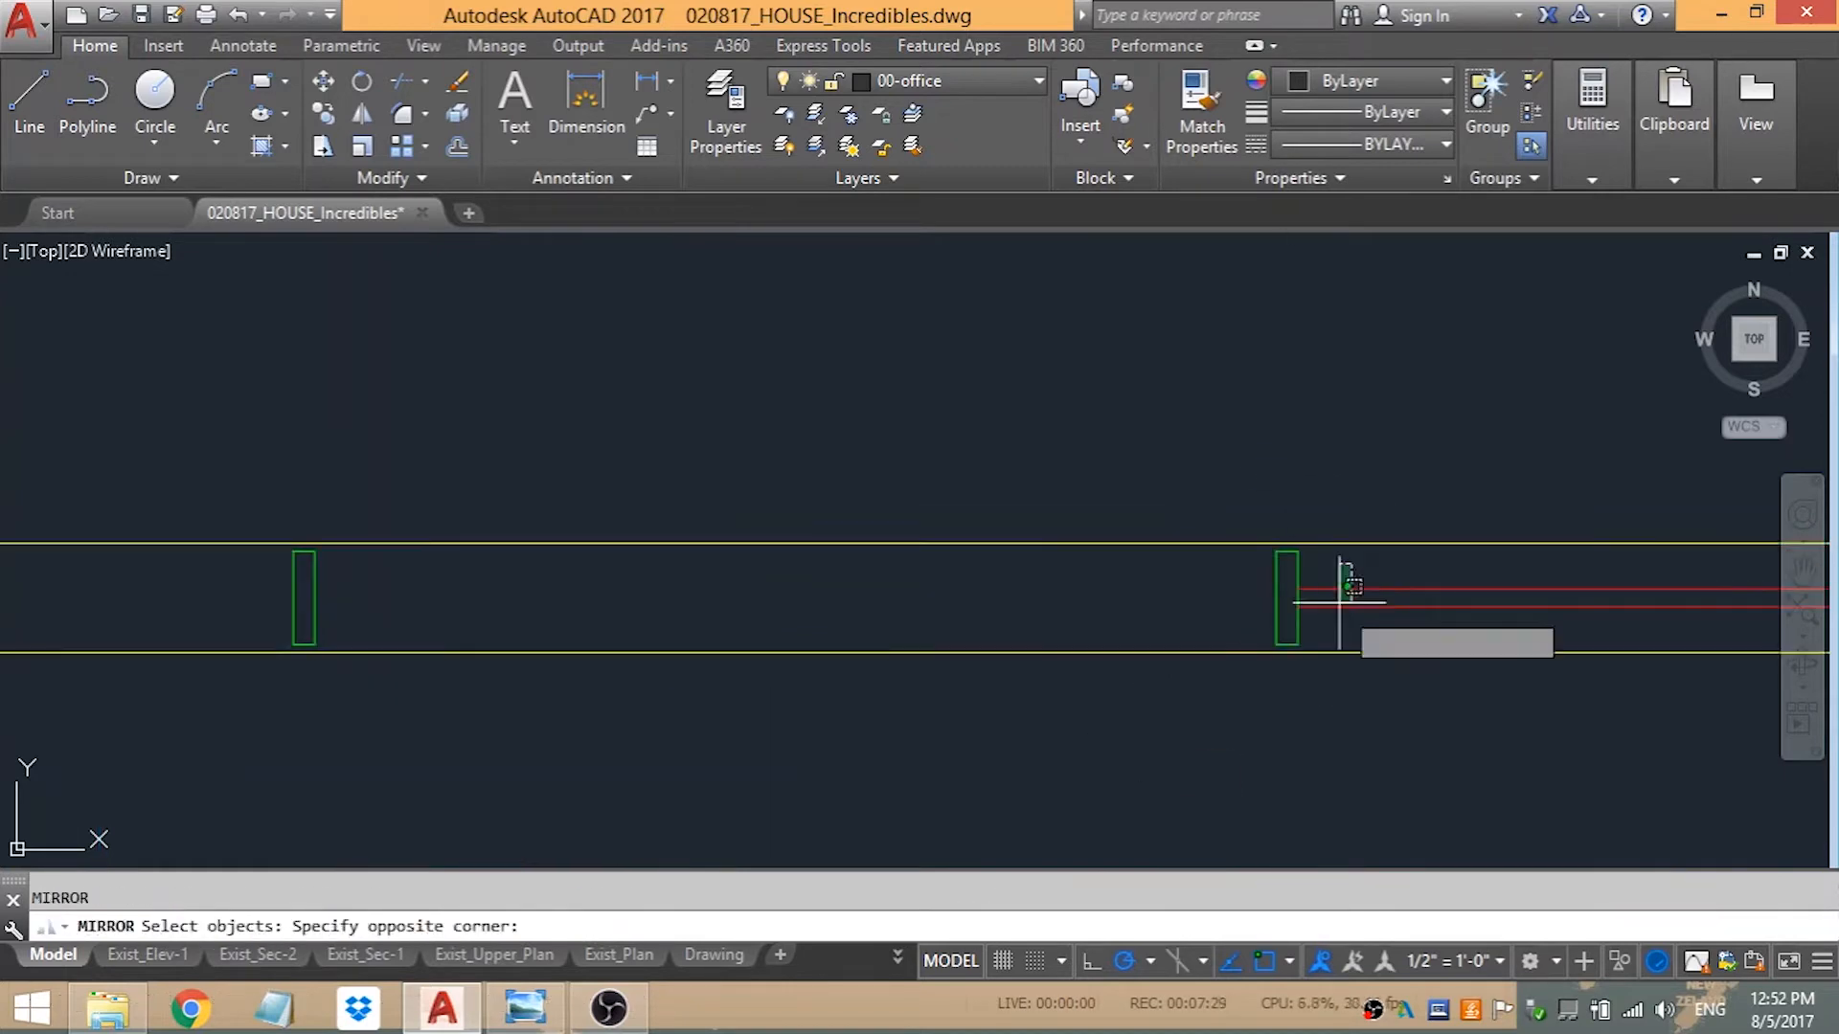
key(Escape)
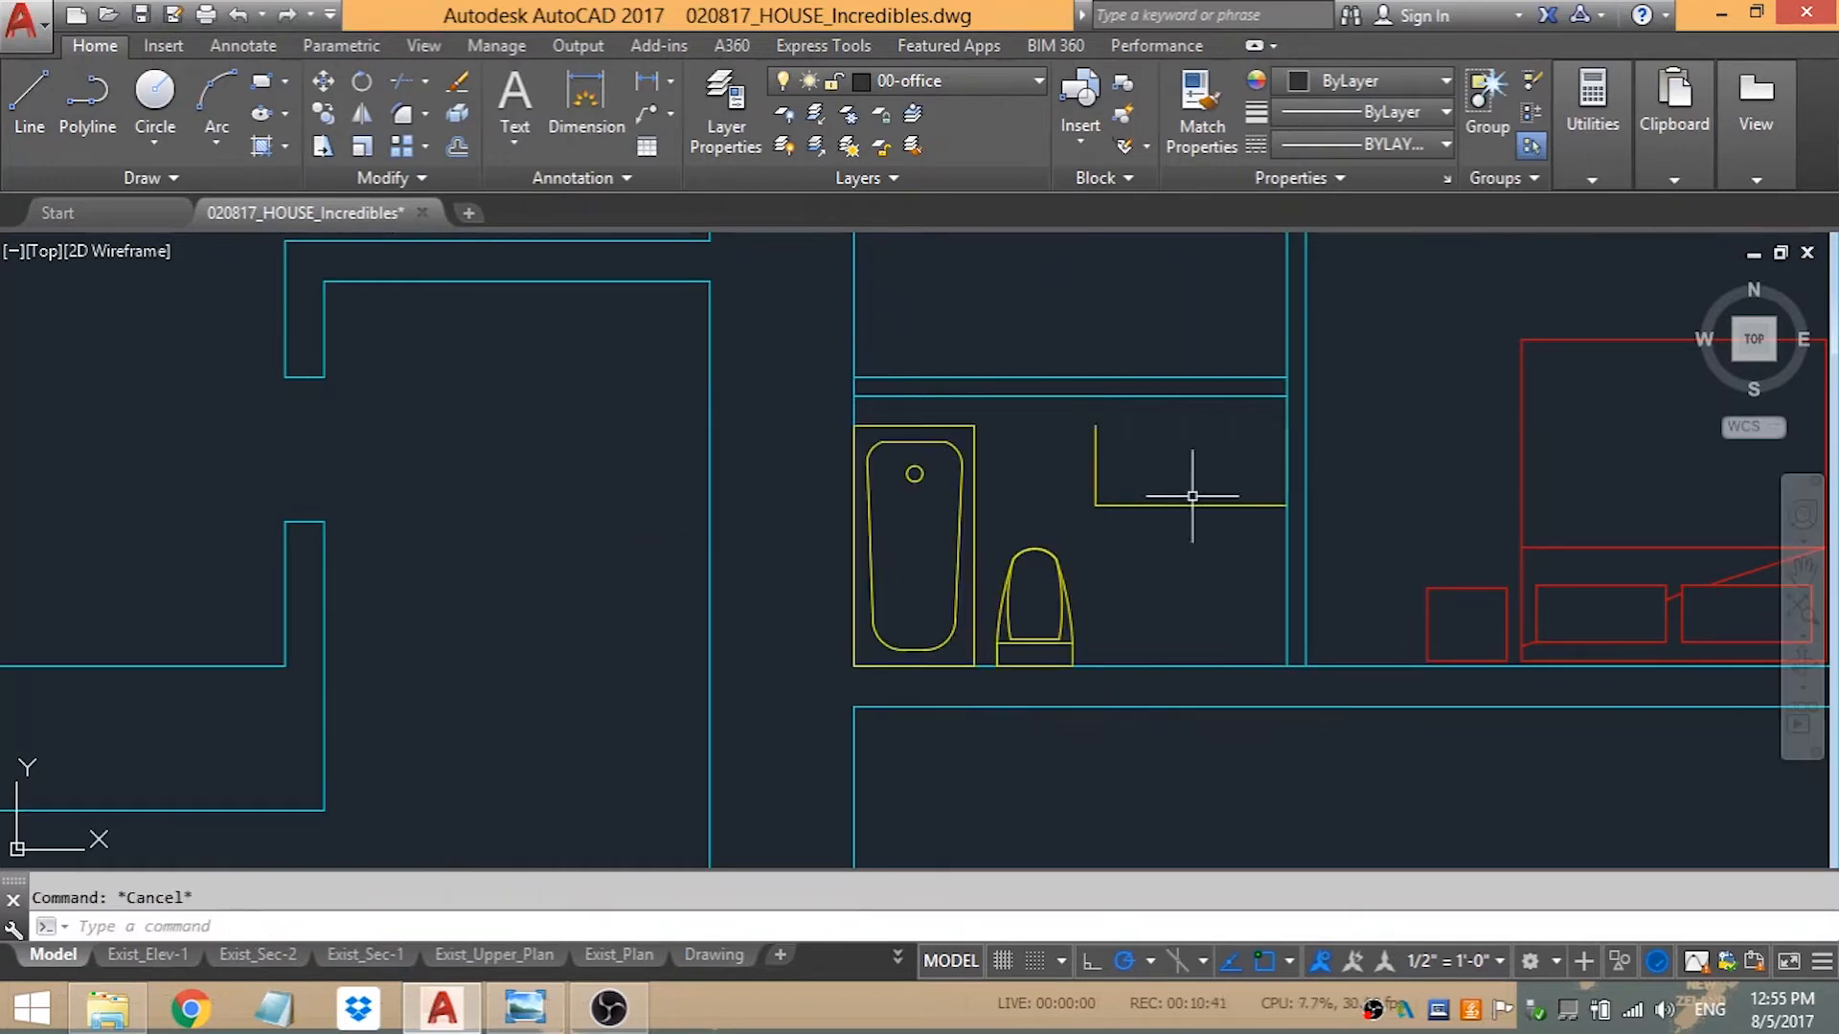
click(523, 1008)
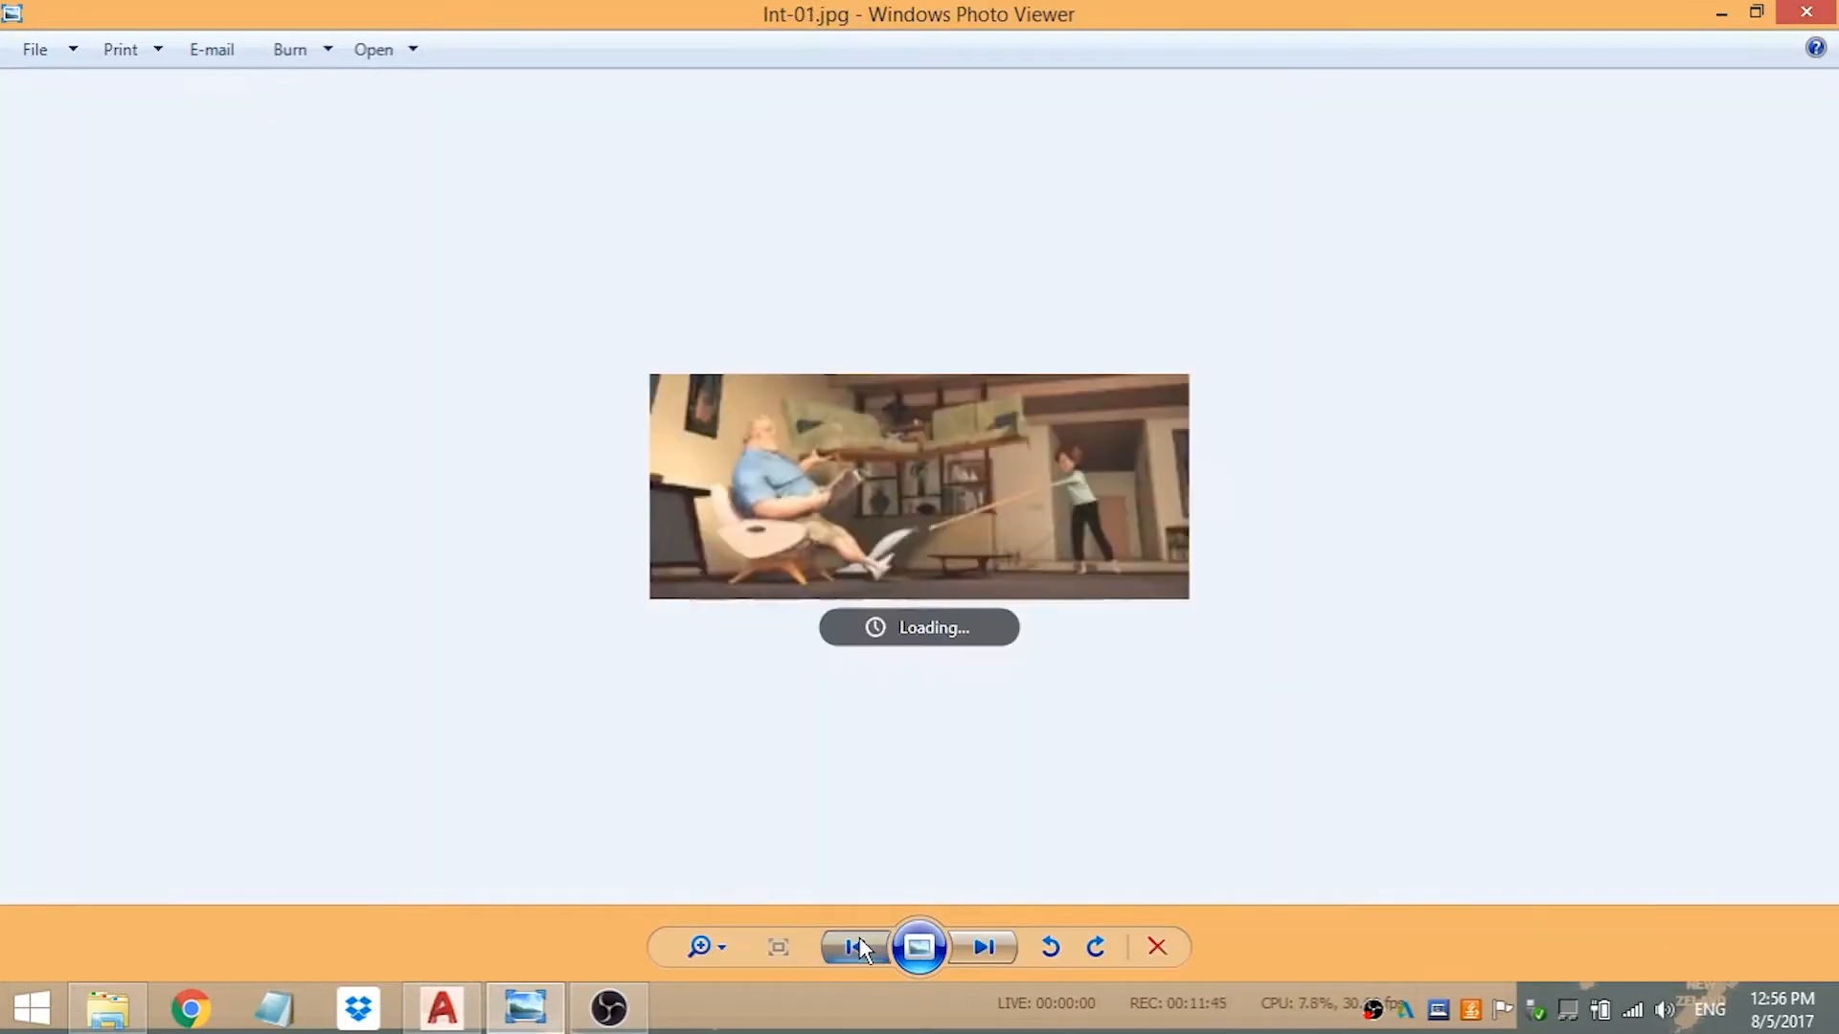
click(441, 1008)
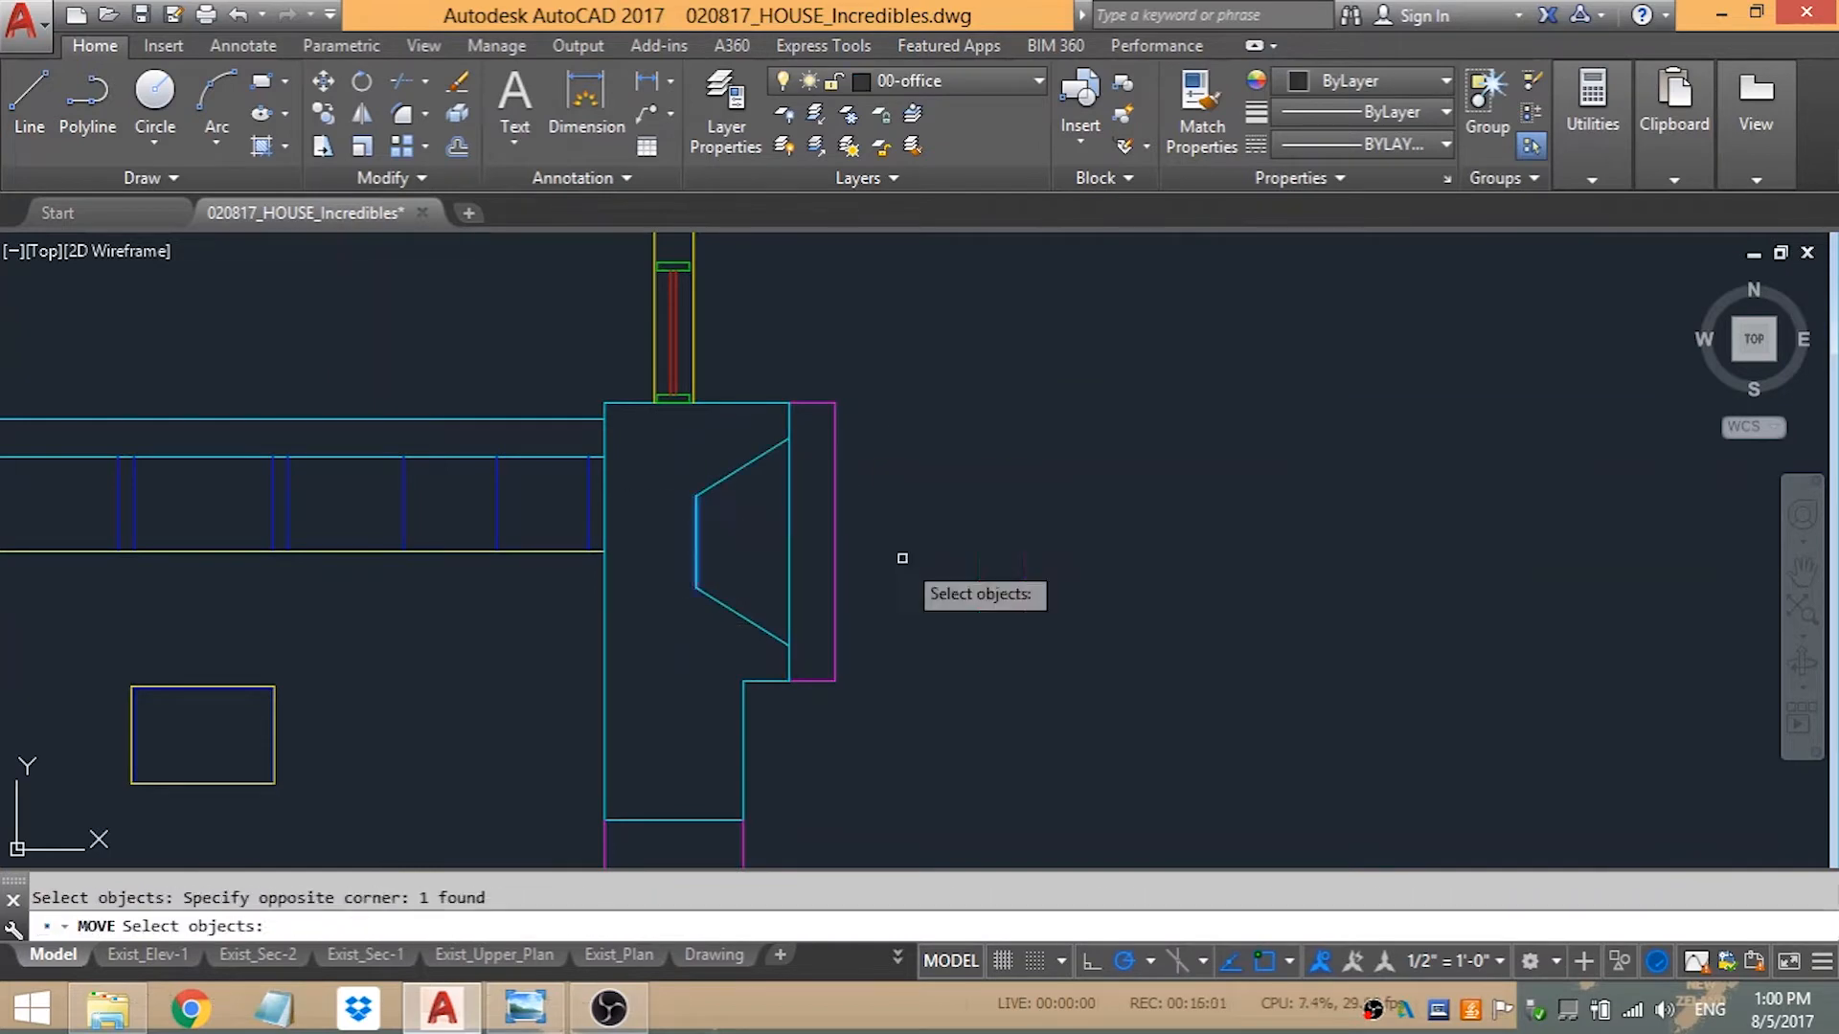
key(Escape)
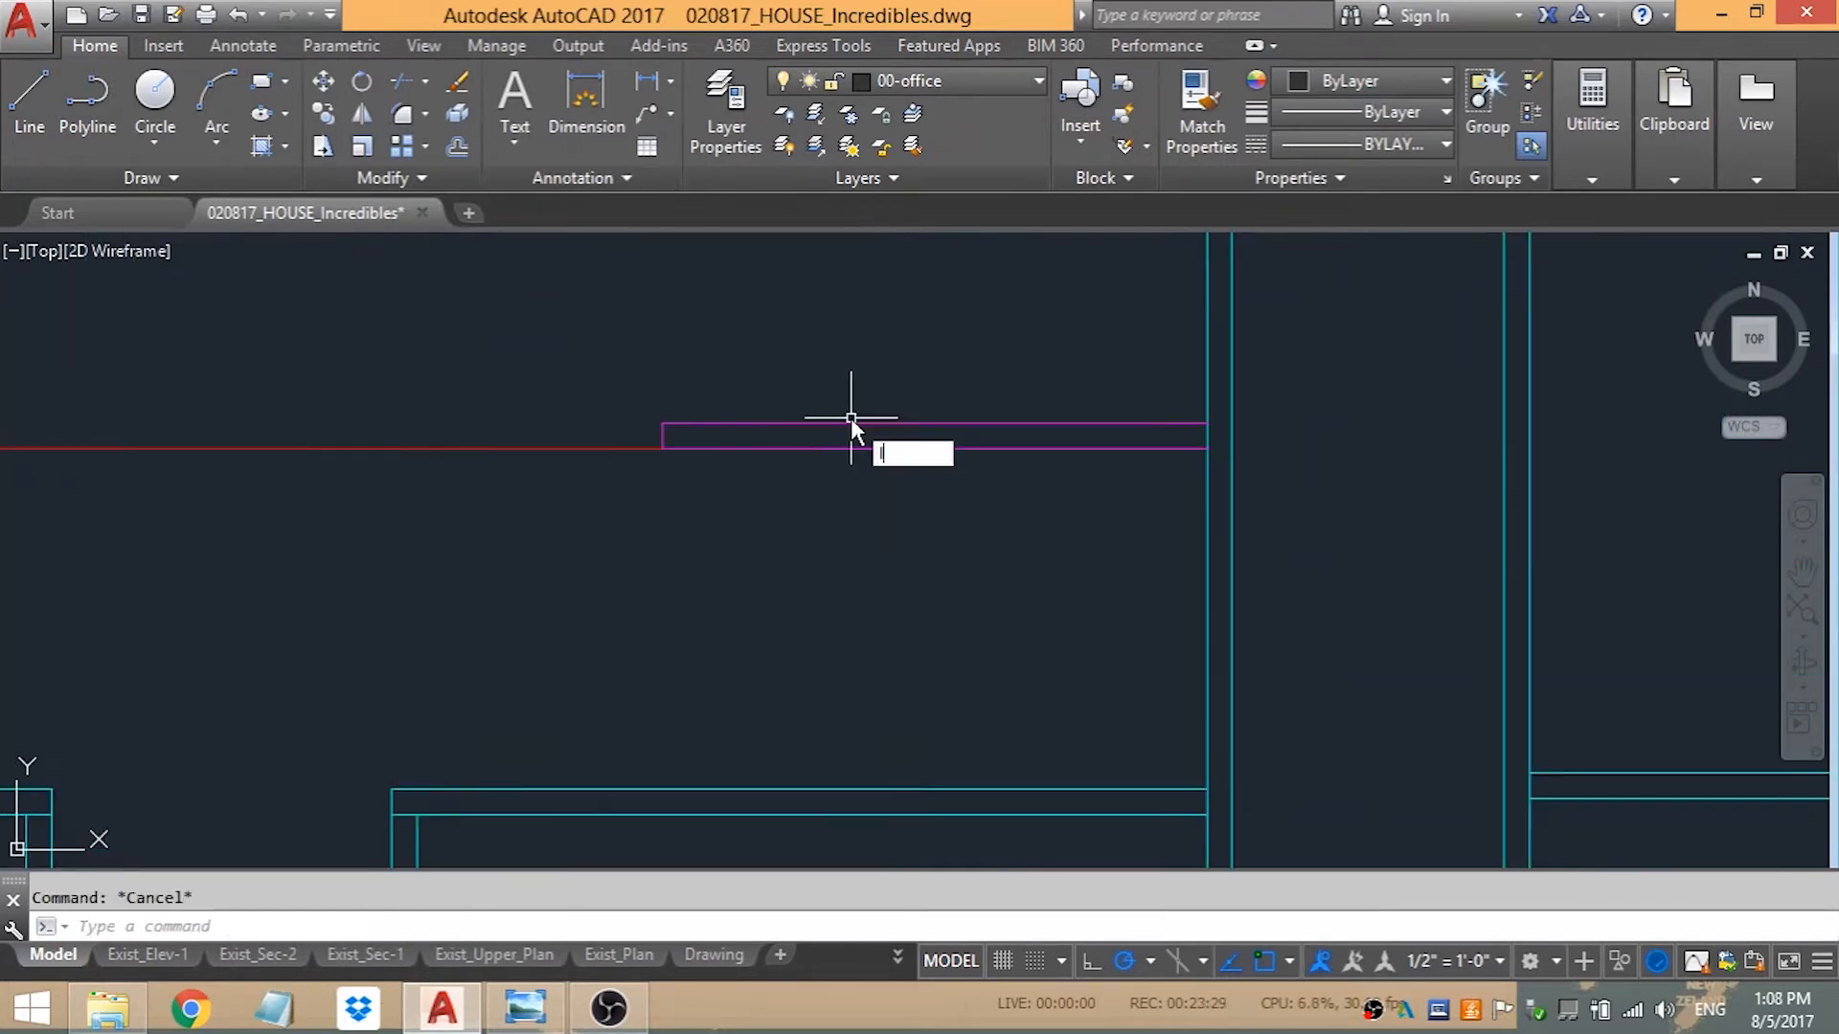
click(28, 99)
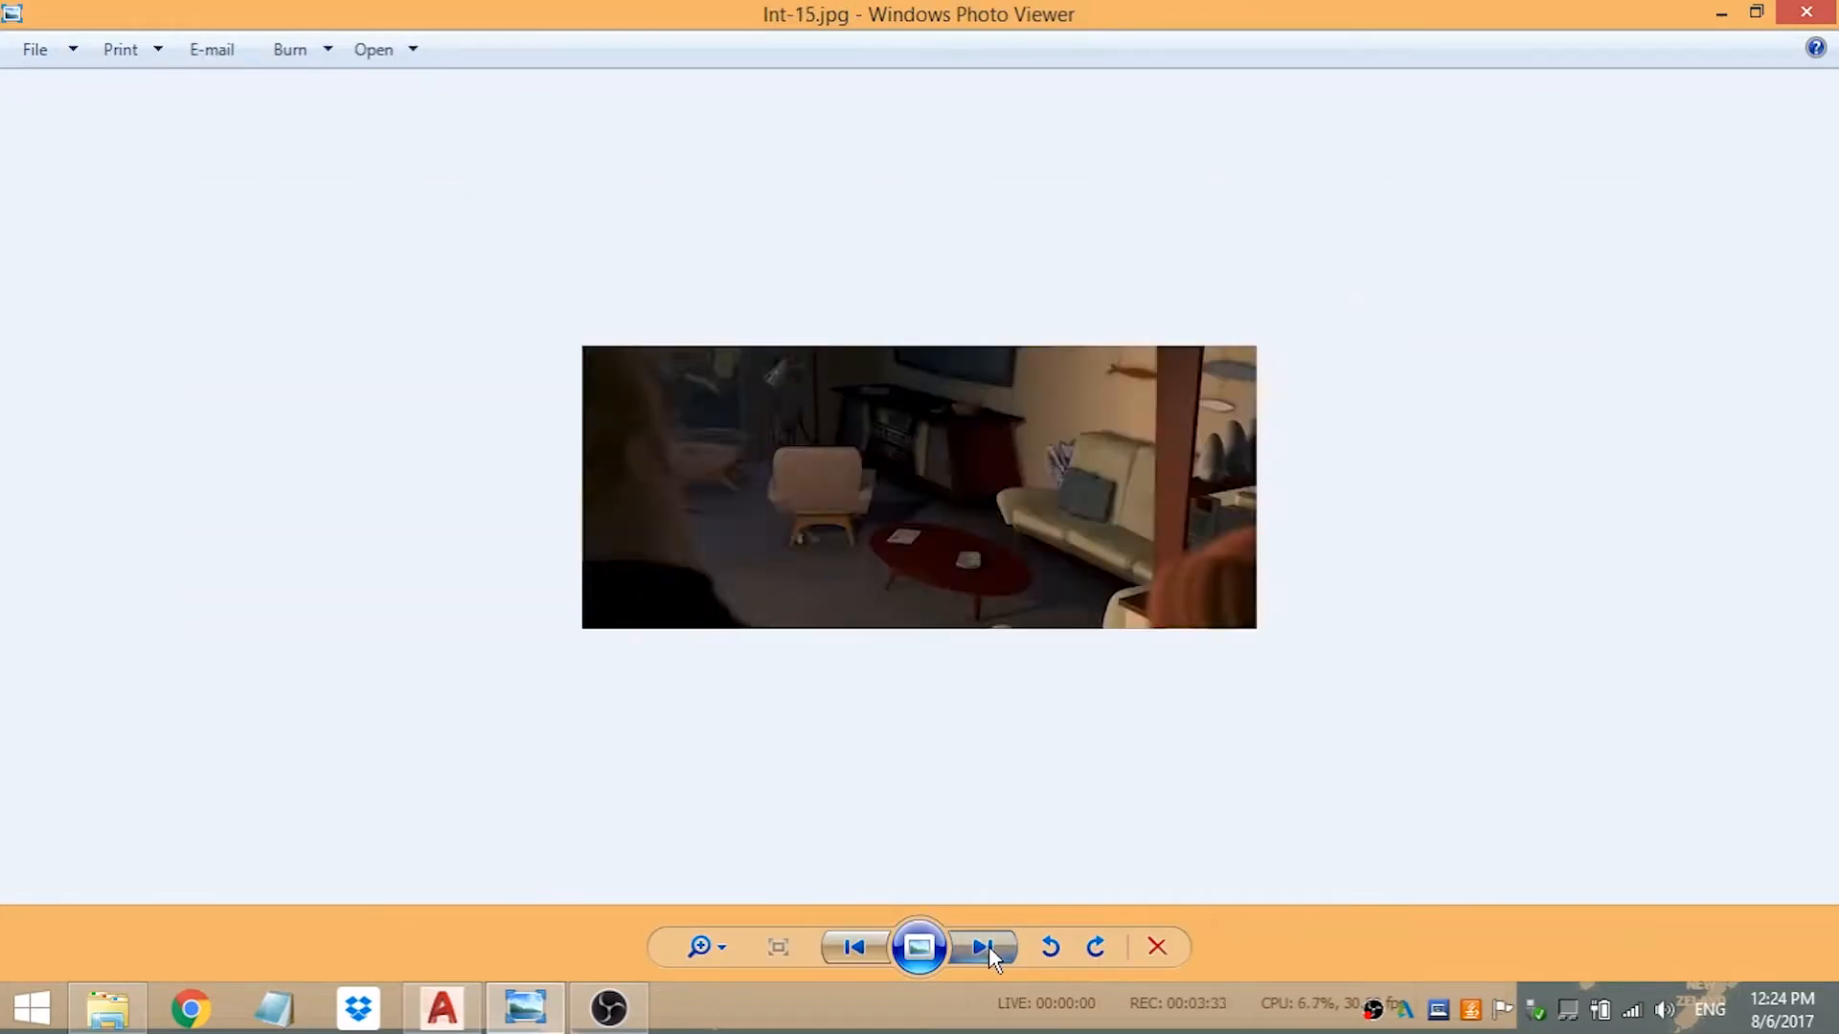
click(441, 1006)
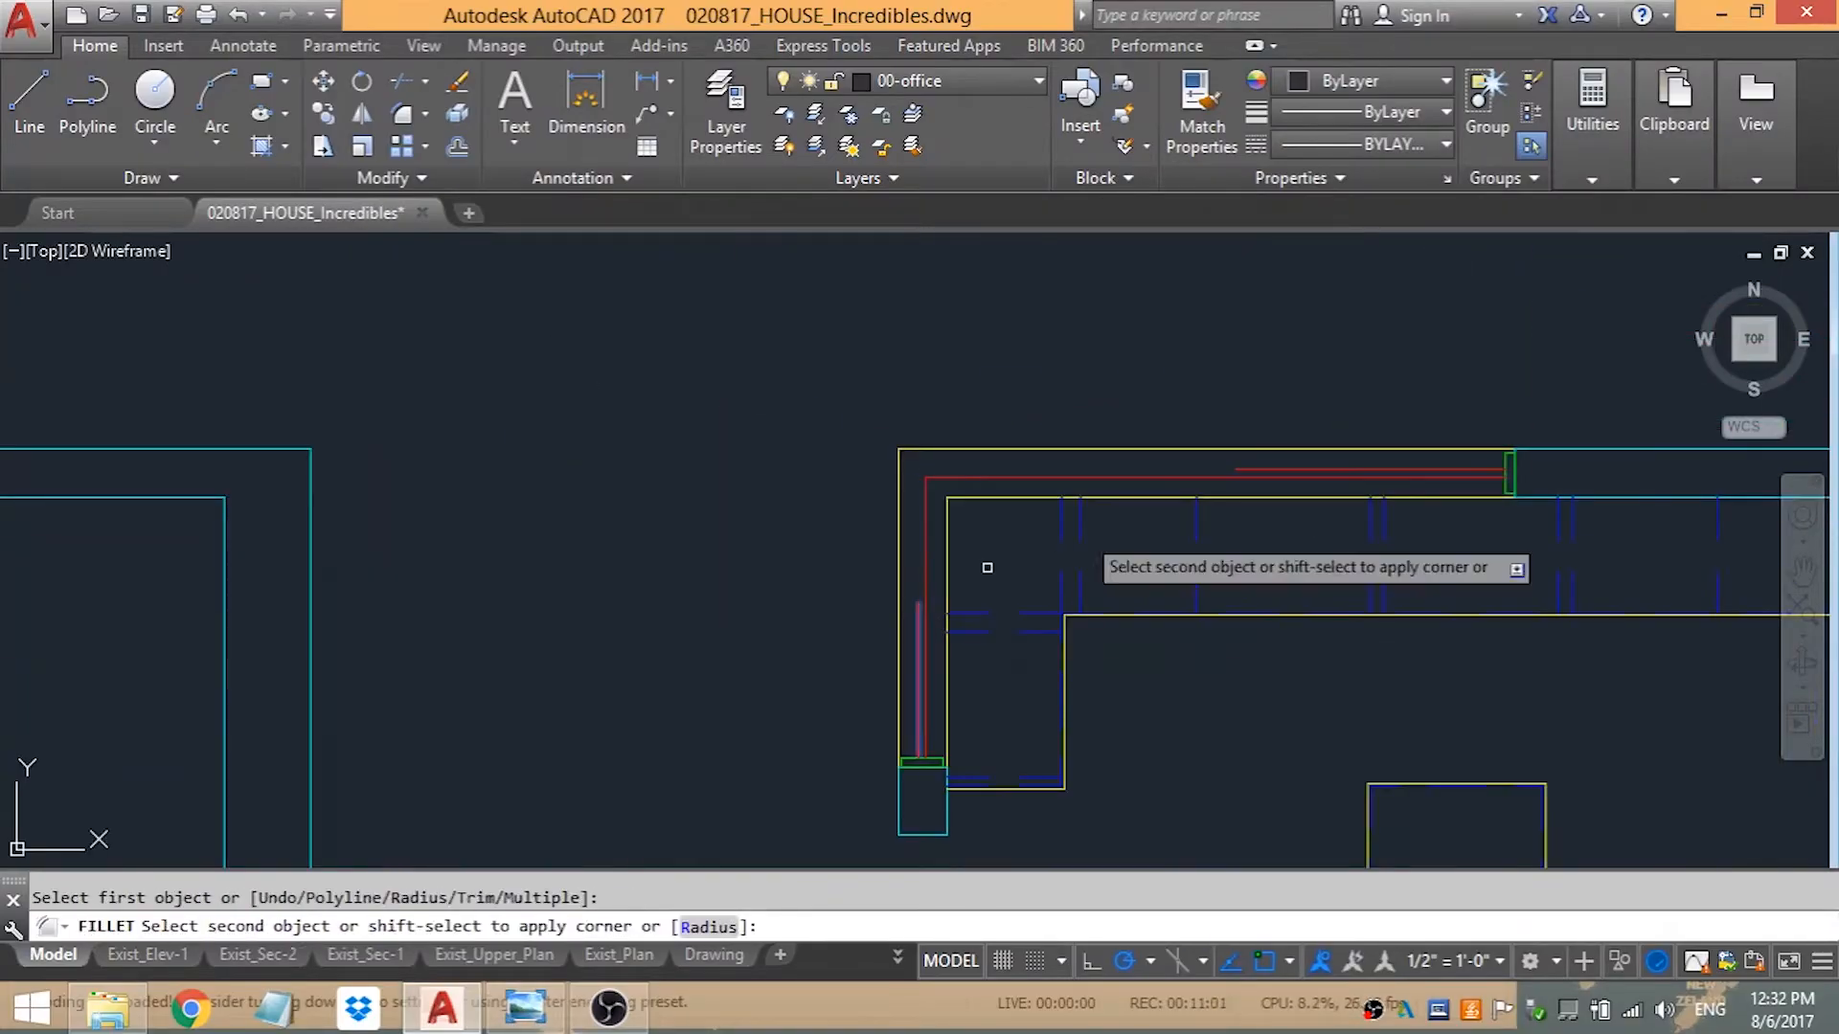
- Fillet the wall corners and add door swings and bathroom fixtures, rechecking the previous still
key(Escape)
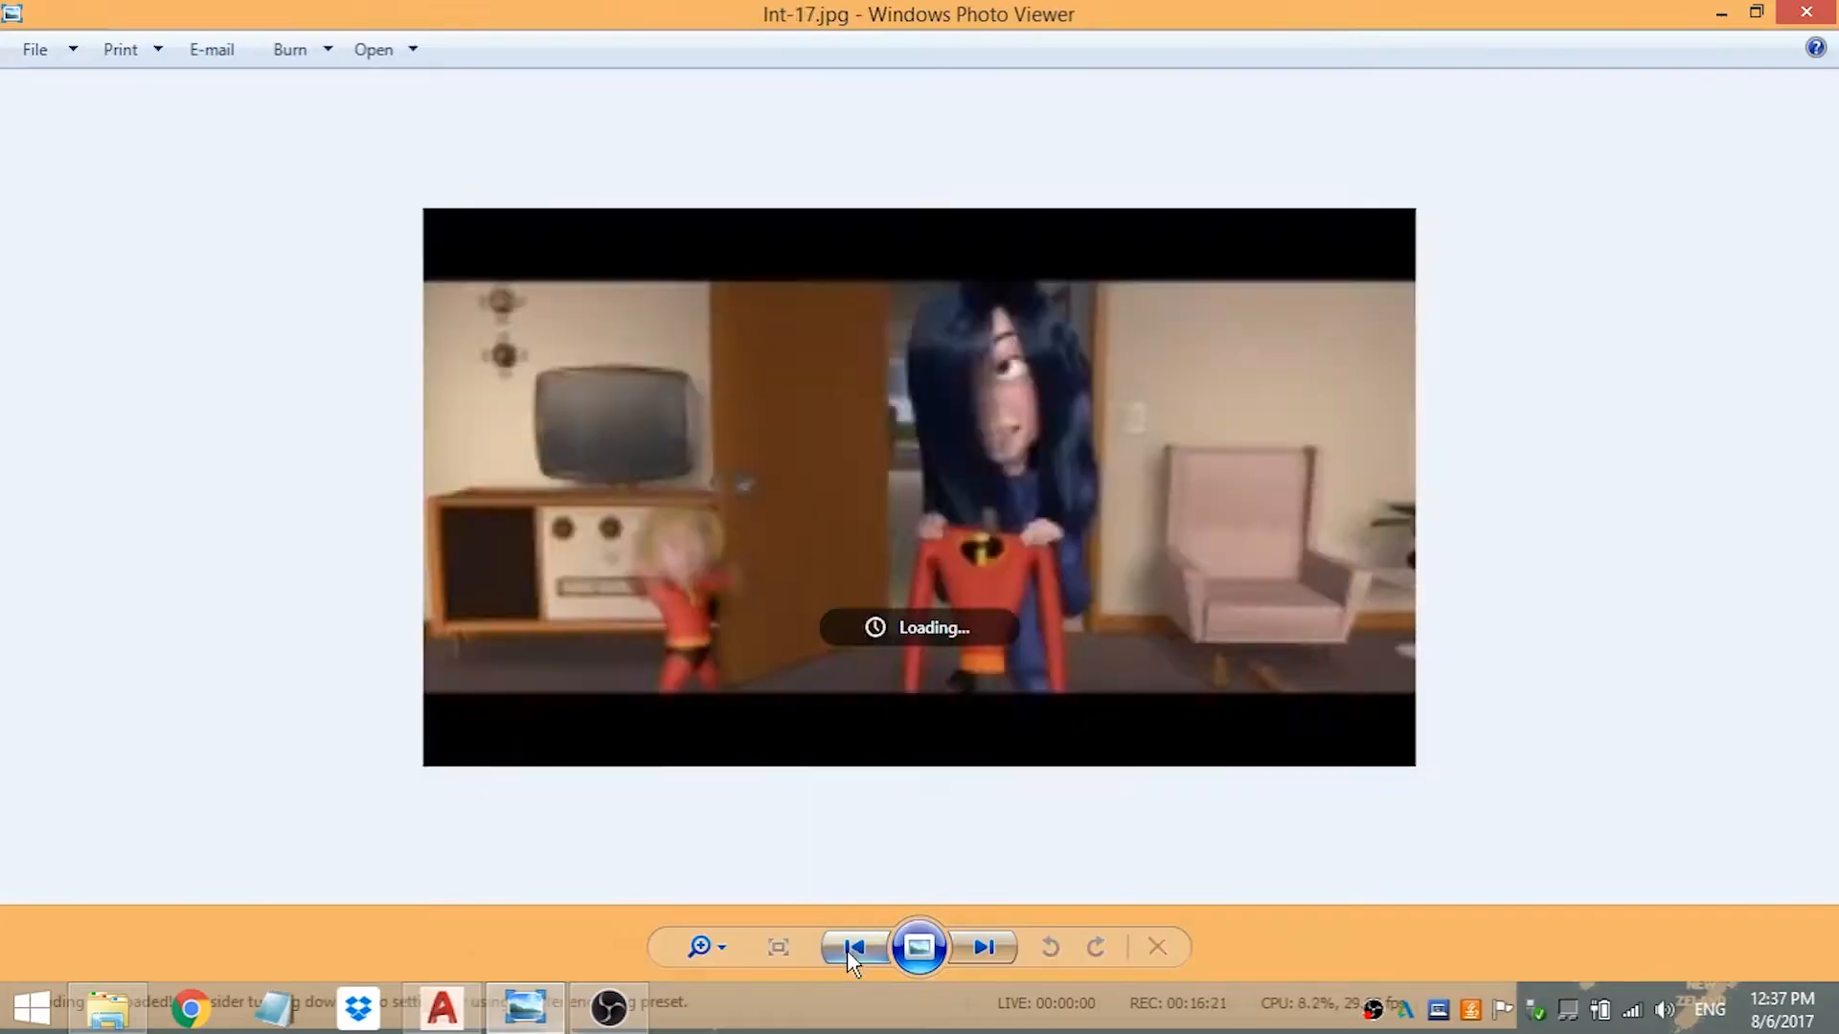
click(982, 947)
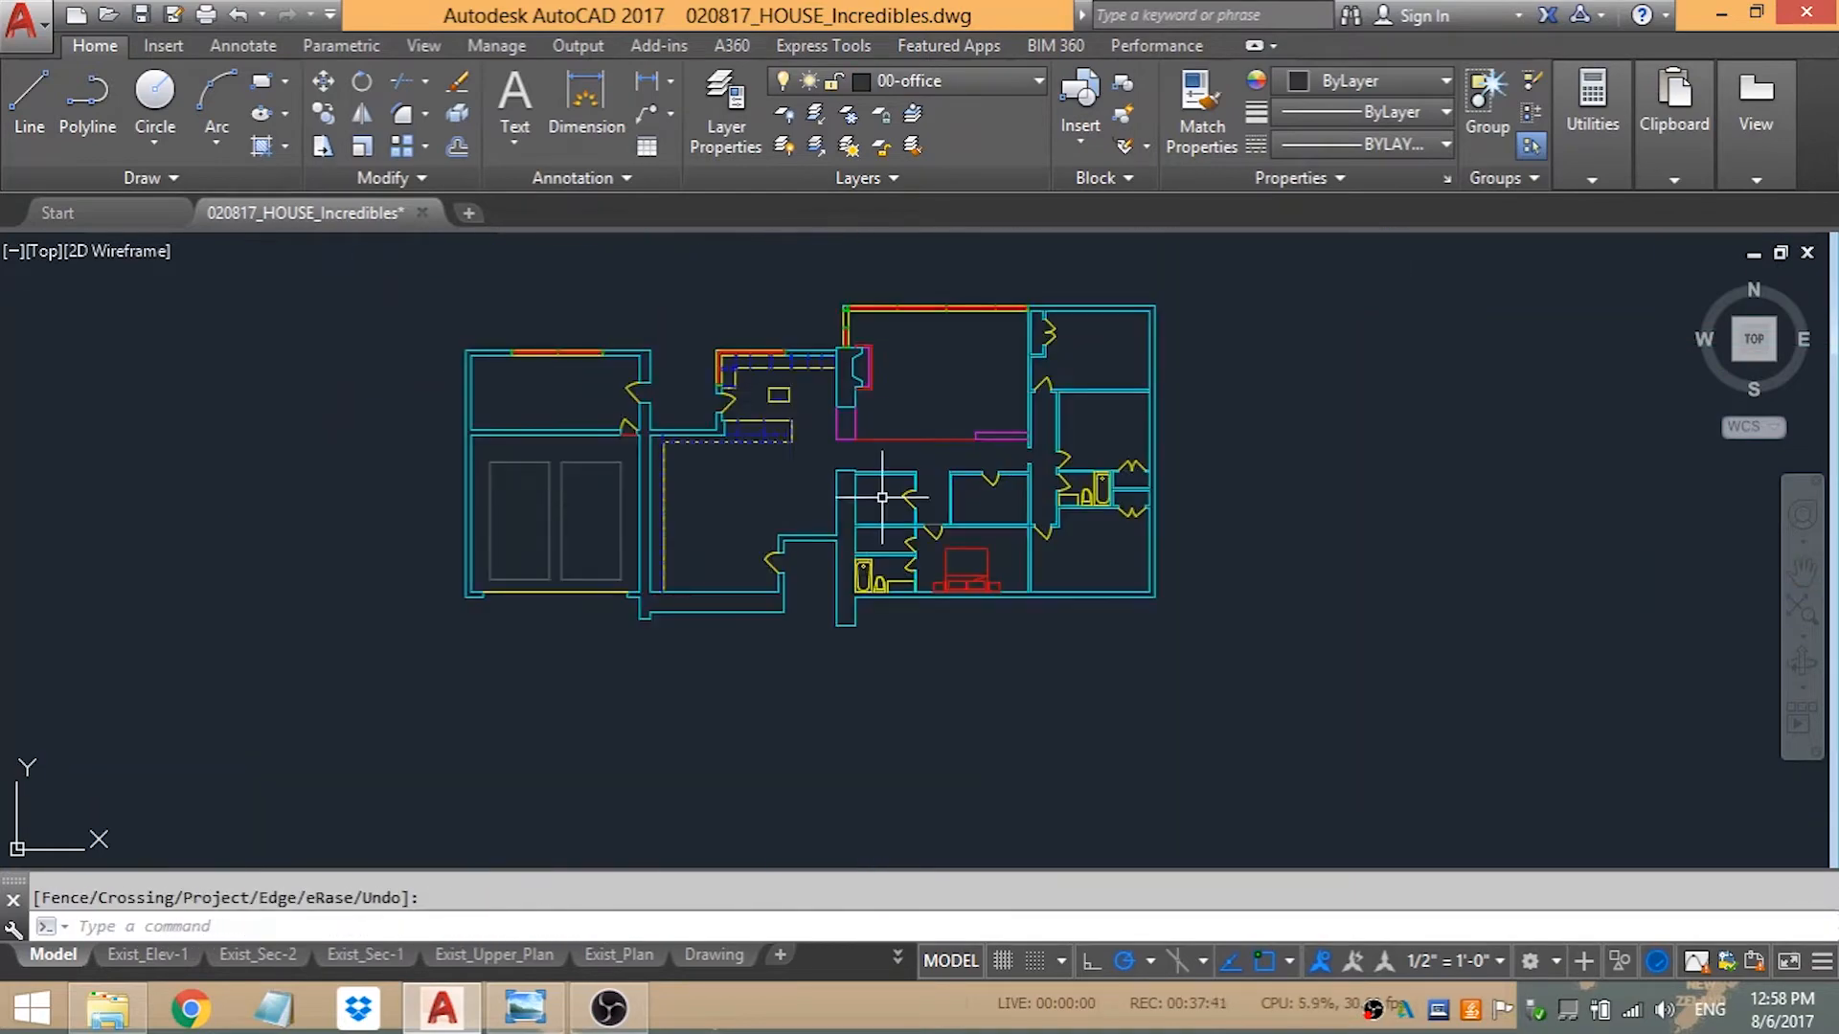
- Draw the elevation's sloped roofs, chimney and walls from the exterior photos, then copy the mullions
click(524, 1008)
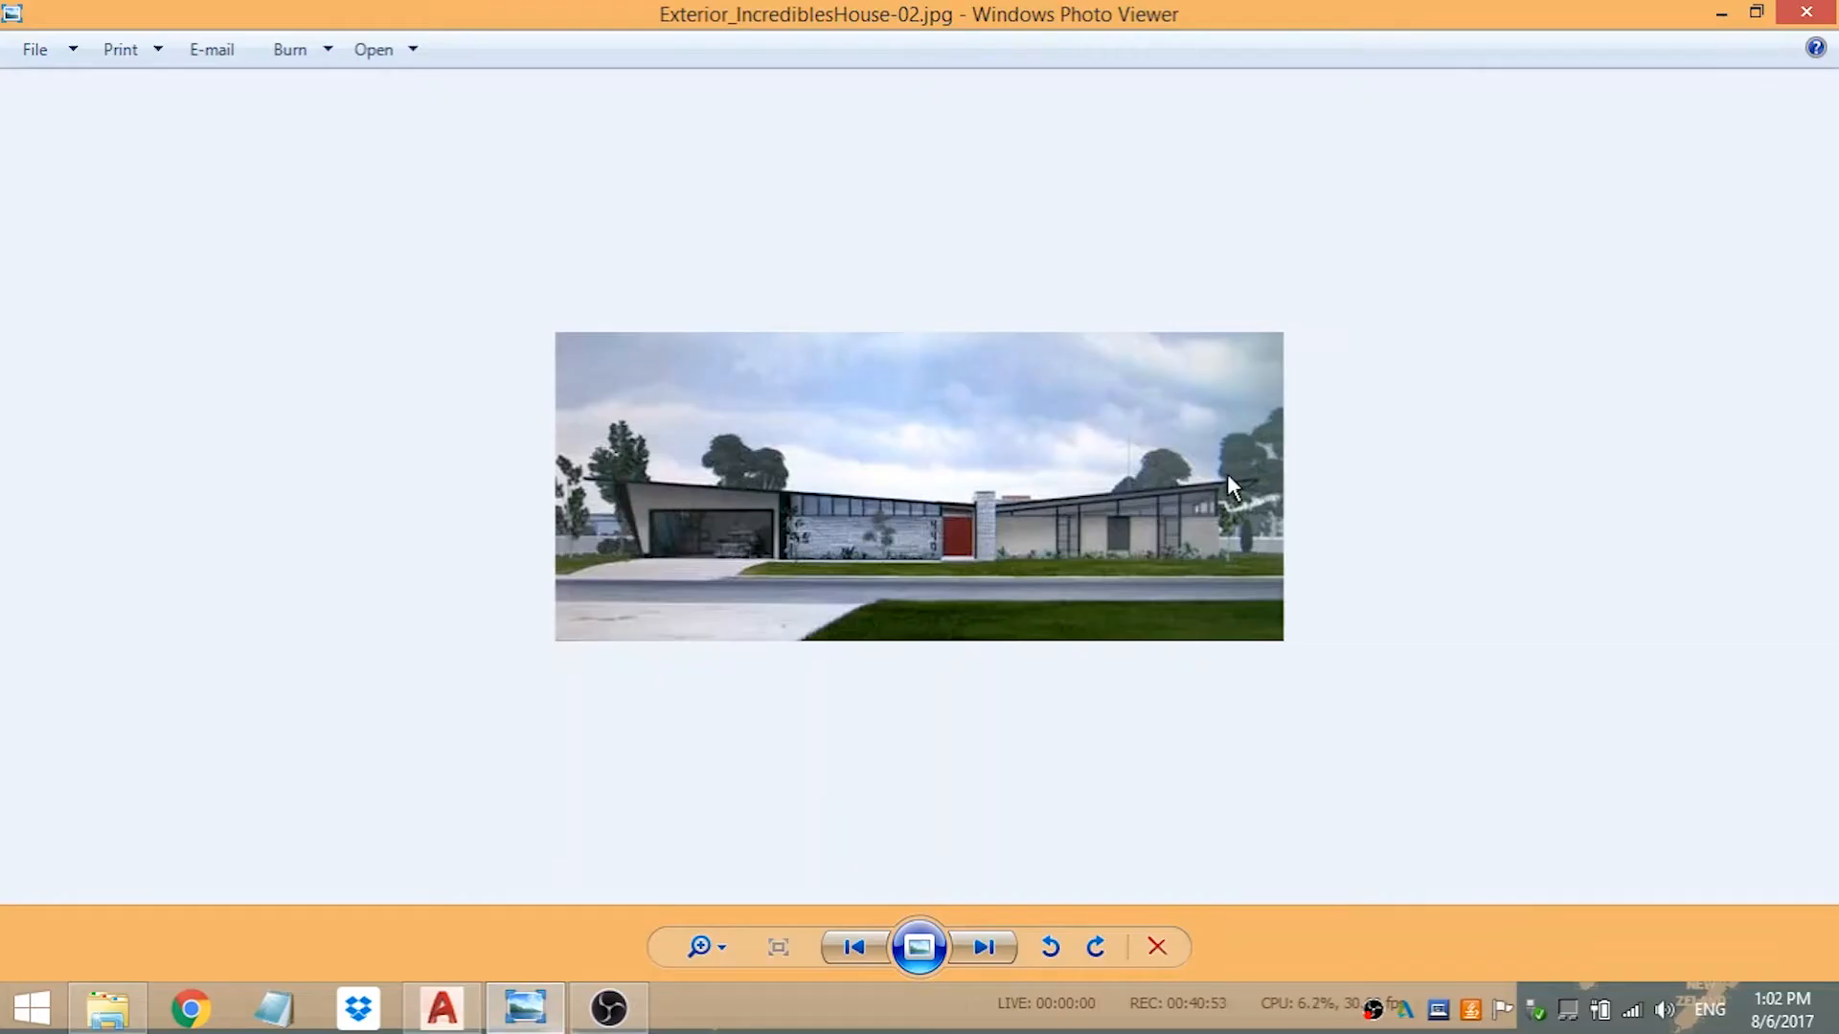
click(524, 1008)
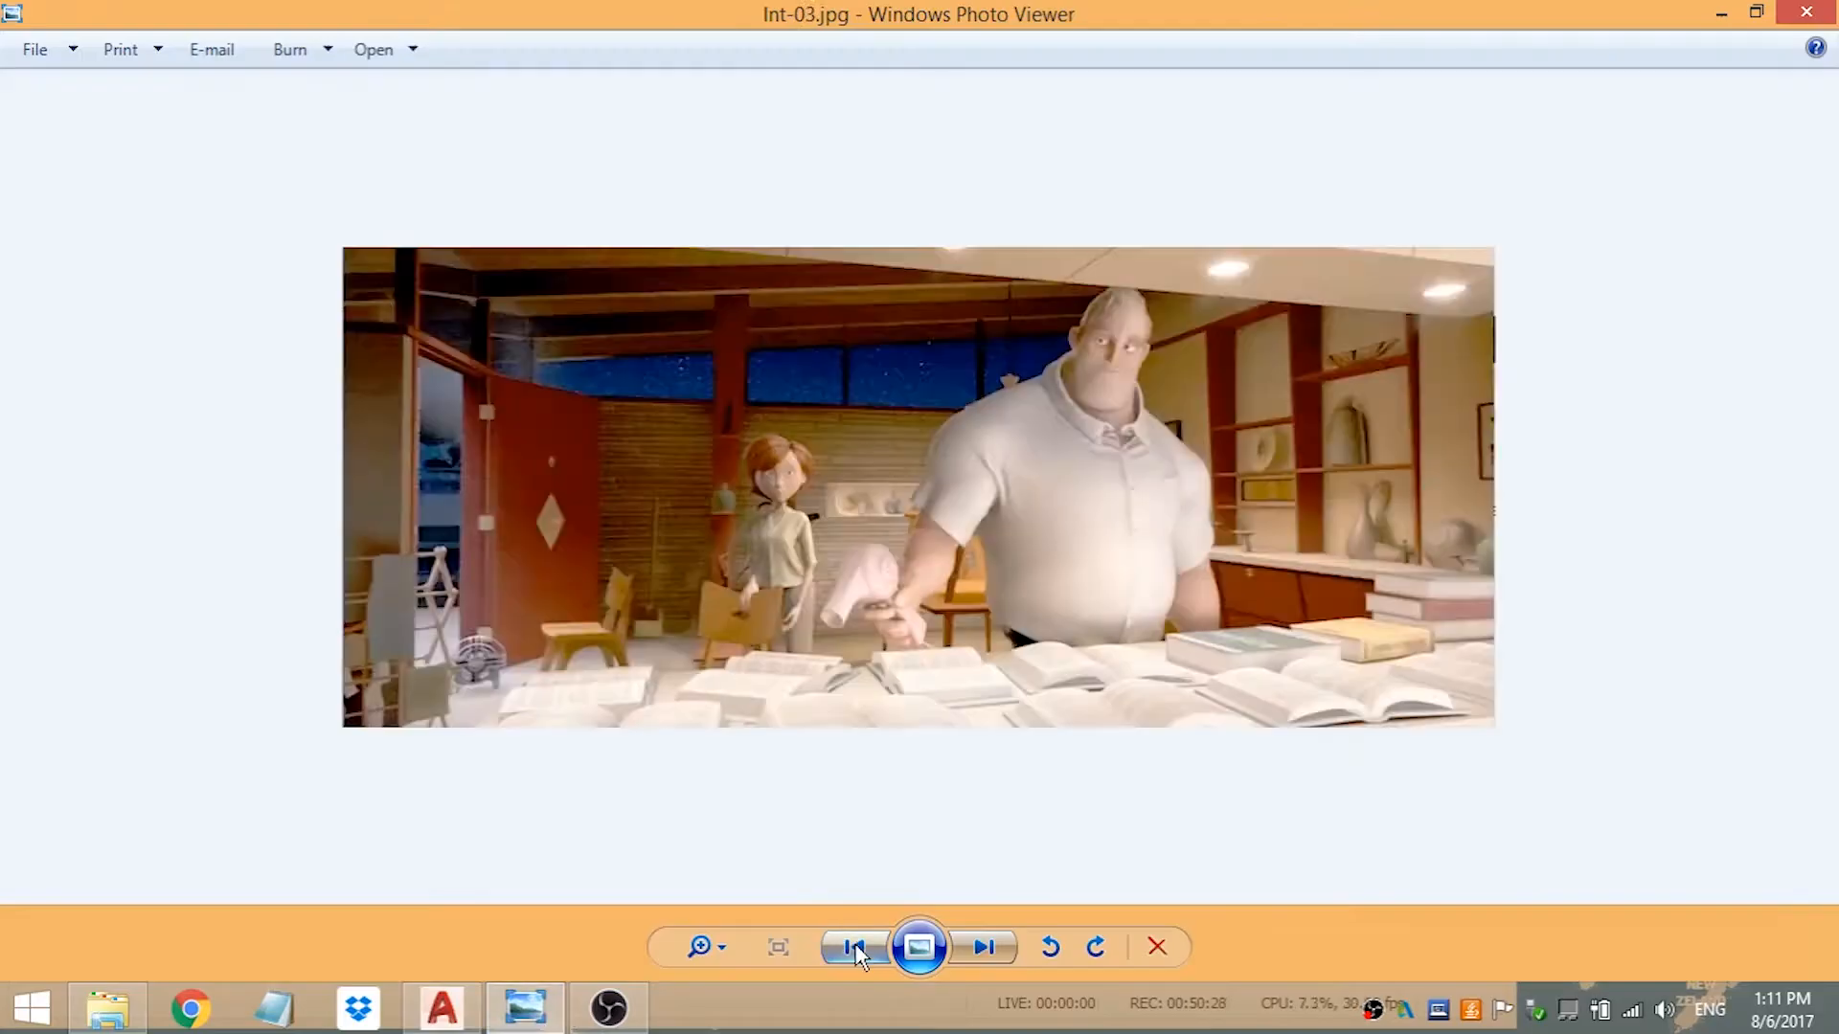
click(855, 947)
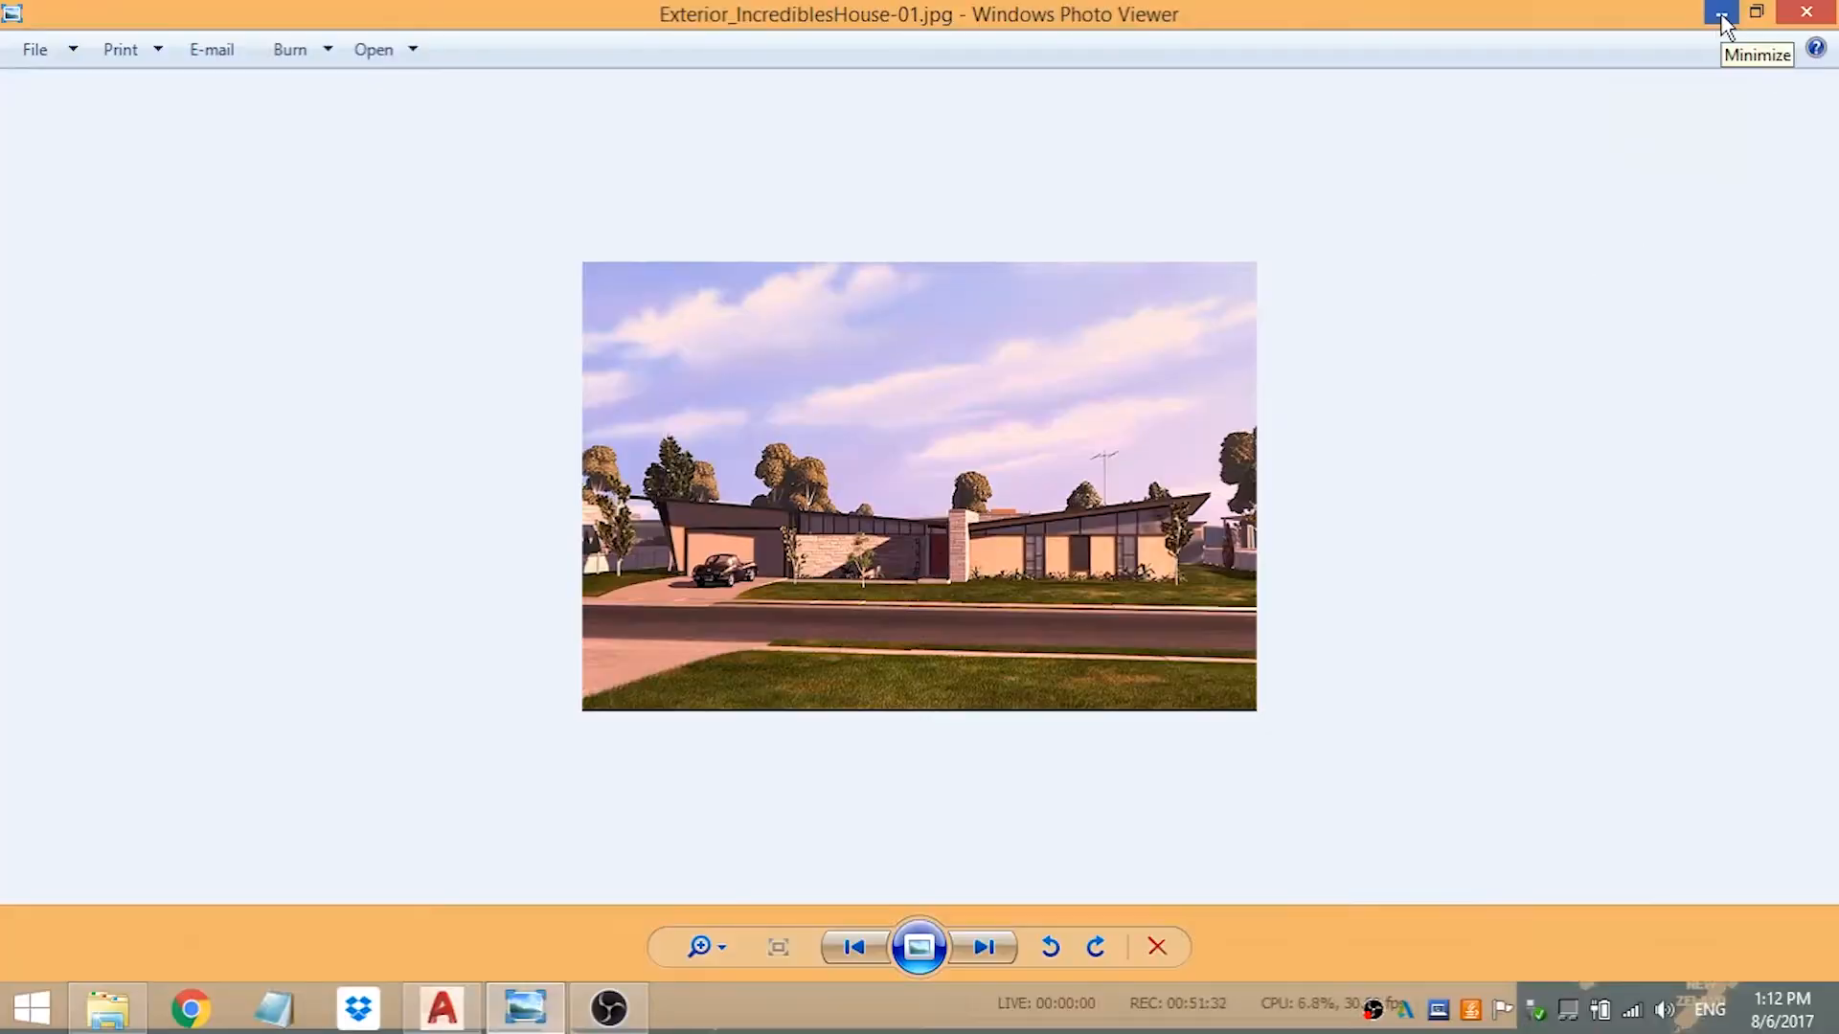
click(1717, 13)
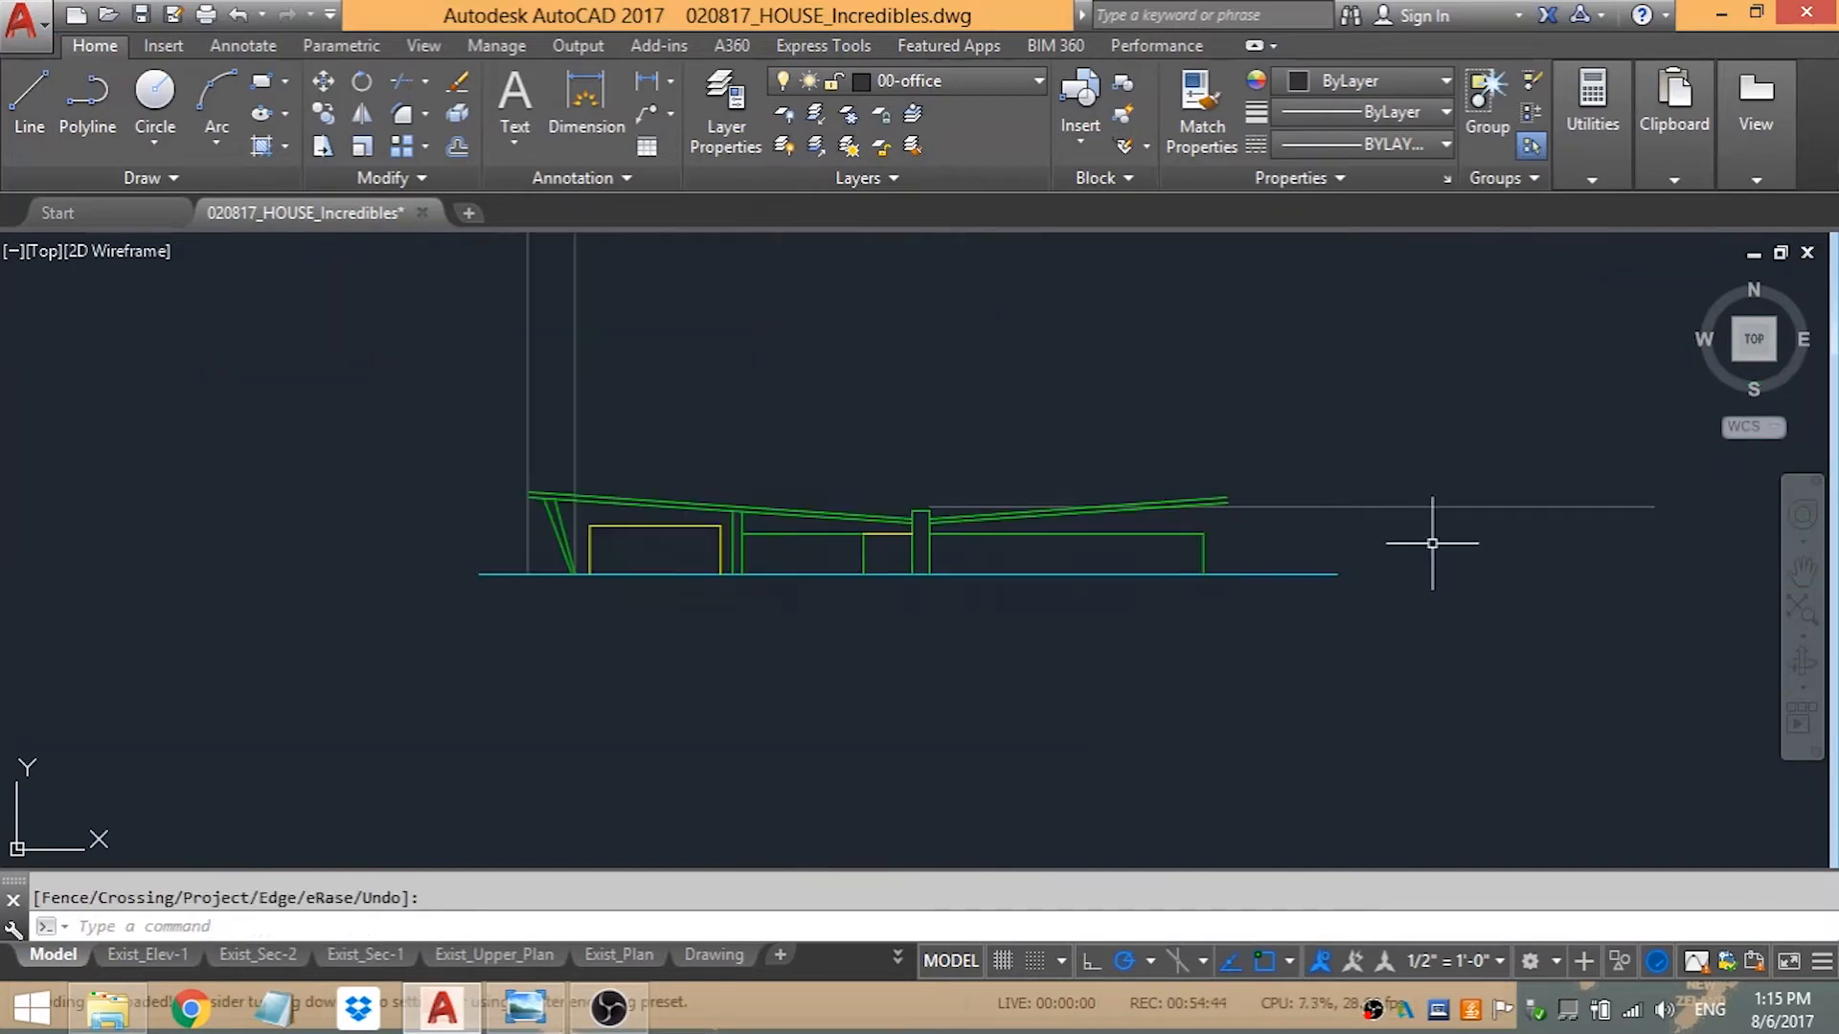
click(1037, 80)
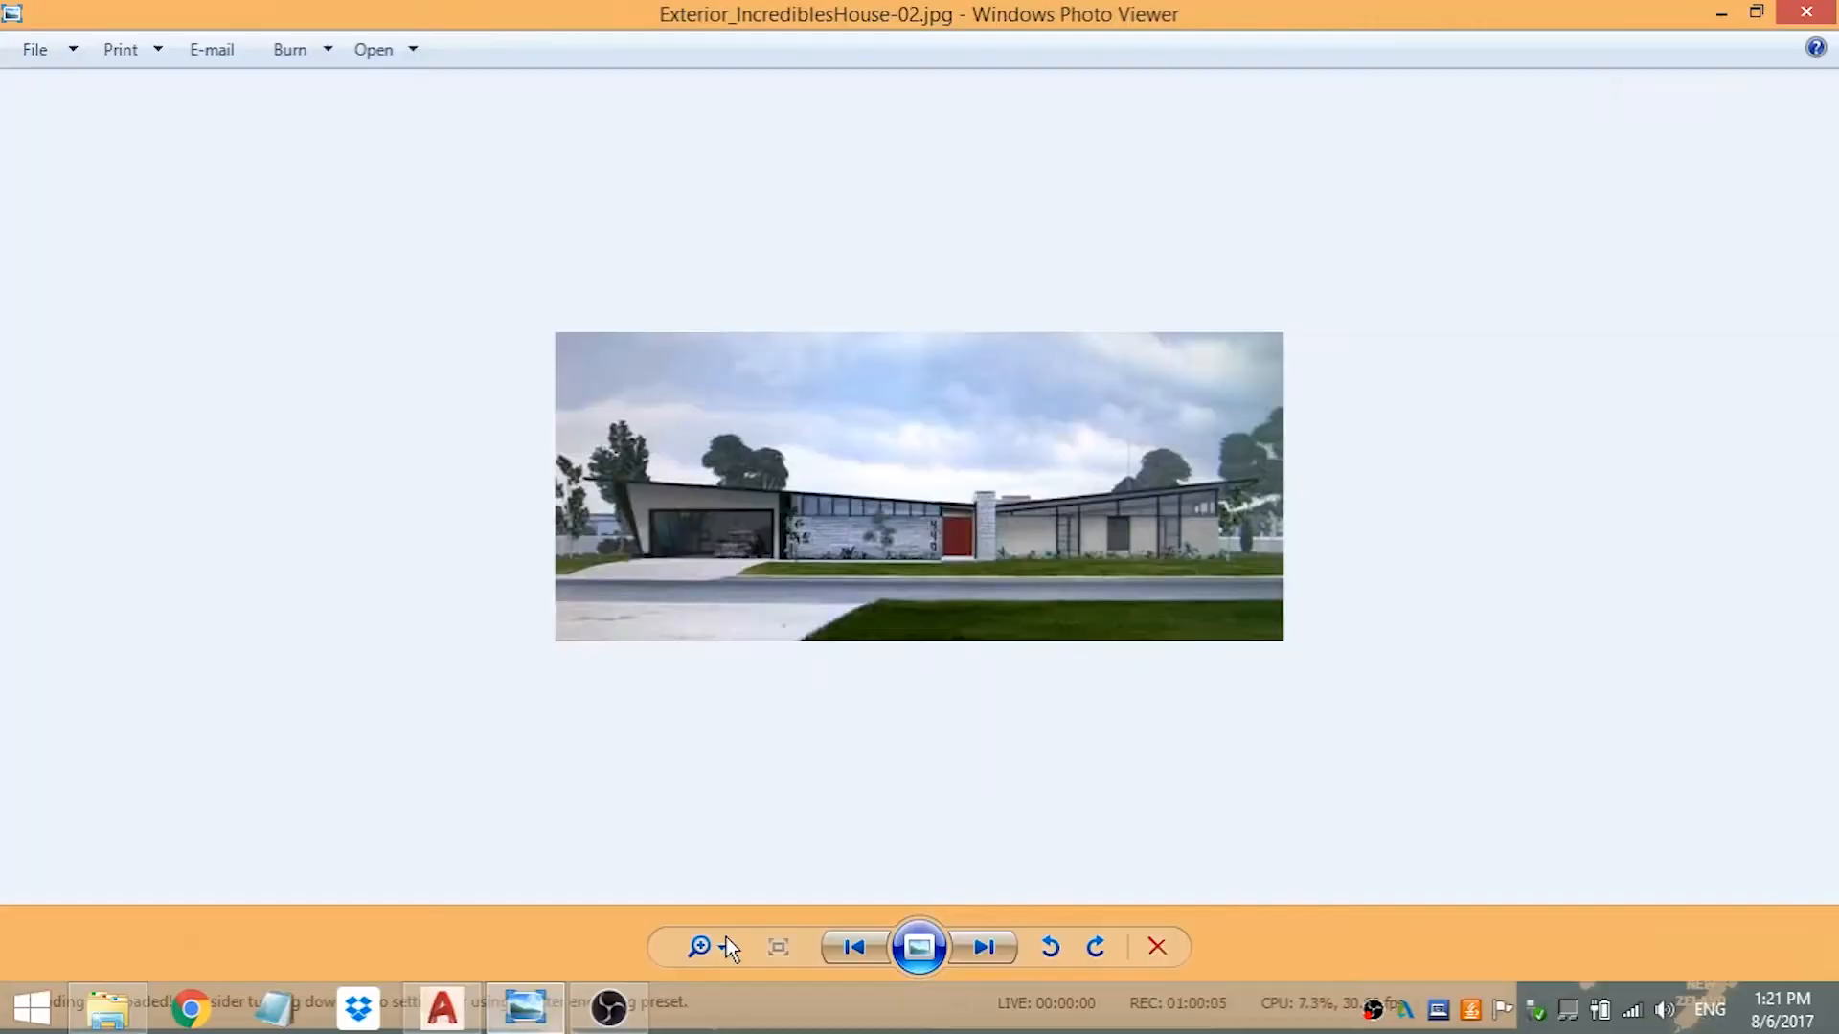
click(439, 1009)
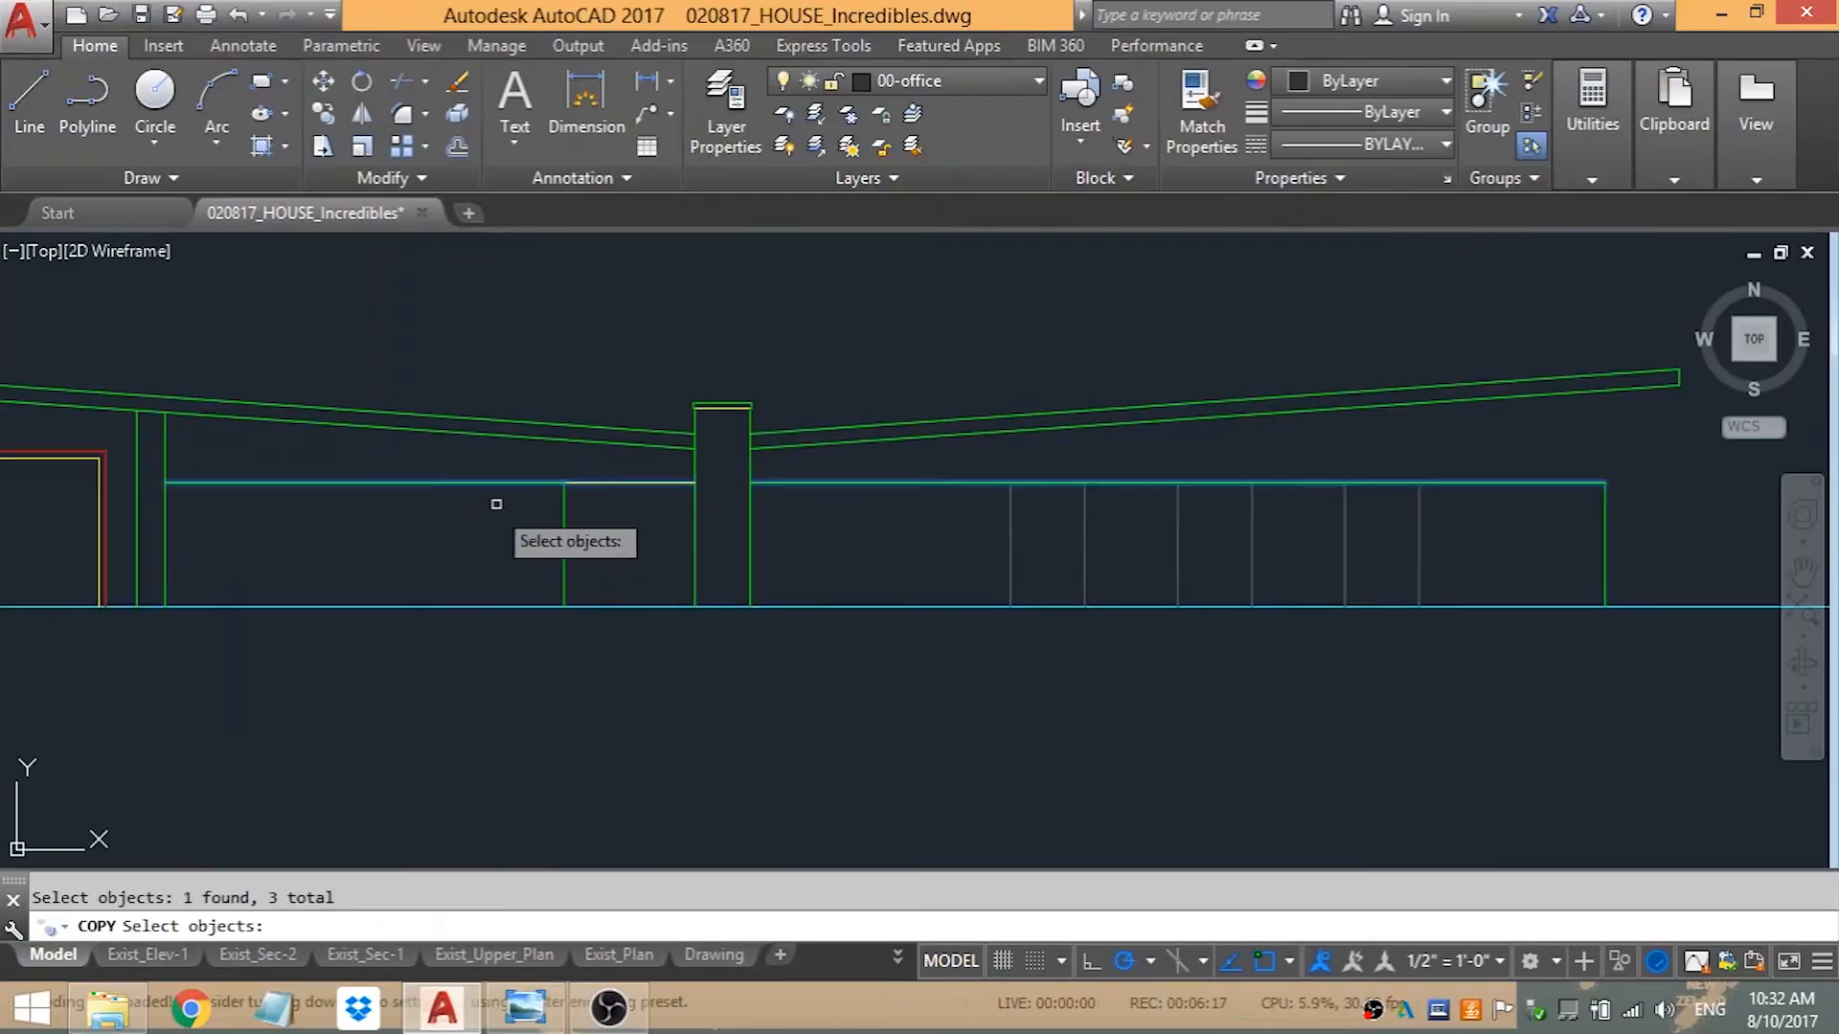
- Hatch the stone wall and chimney with masonry and the wall panels solid grey
click(524, 1007)
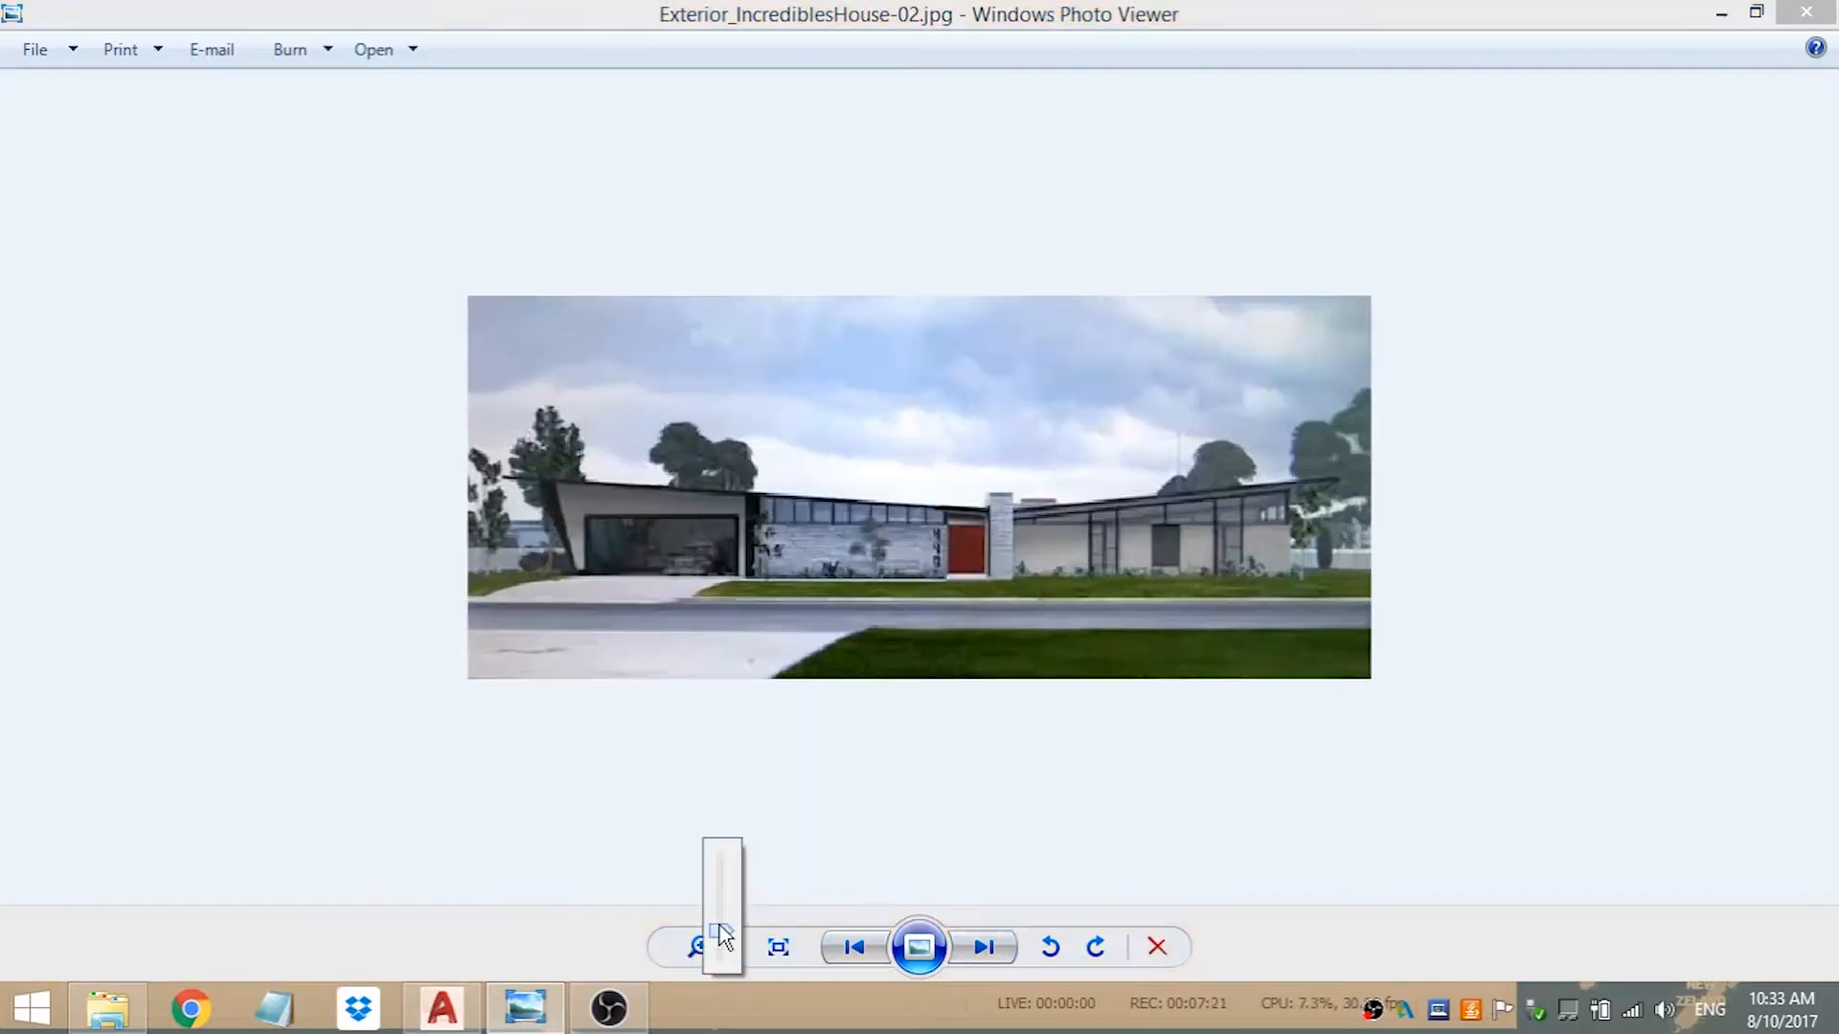
click(440, 1007)
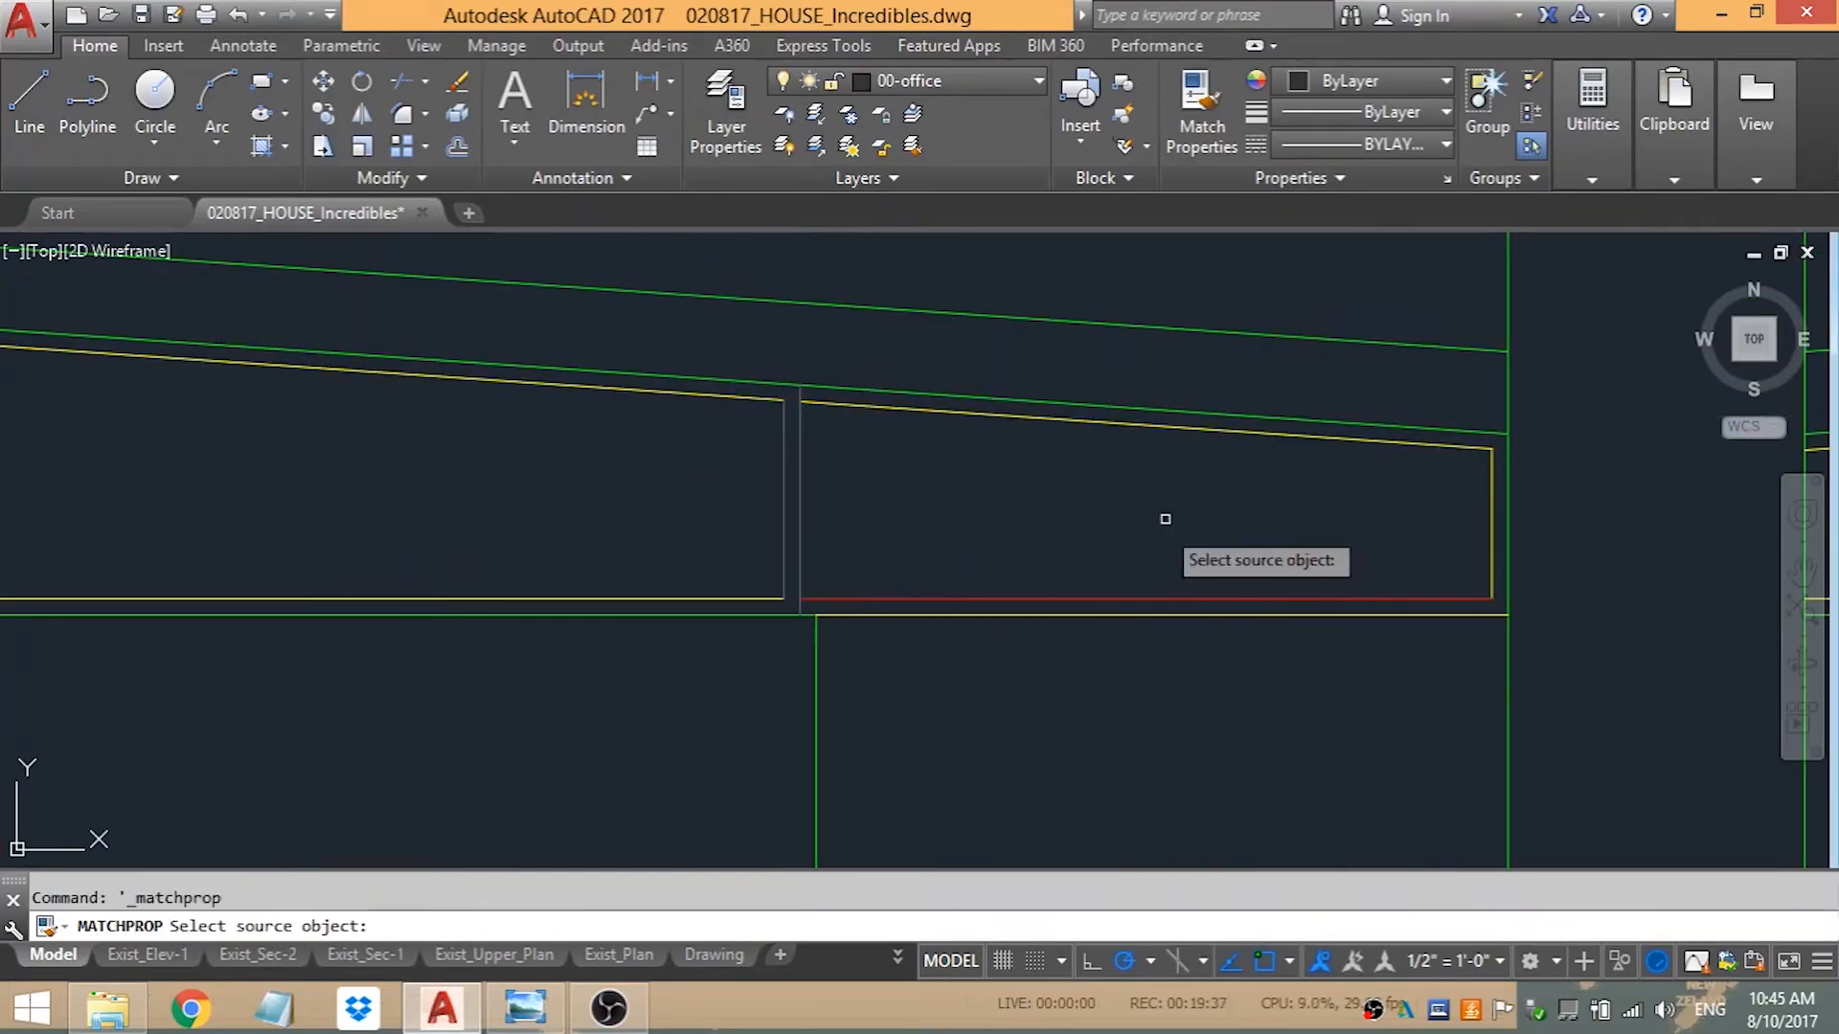
click(523, 1007)
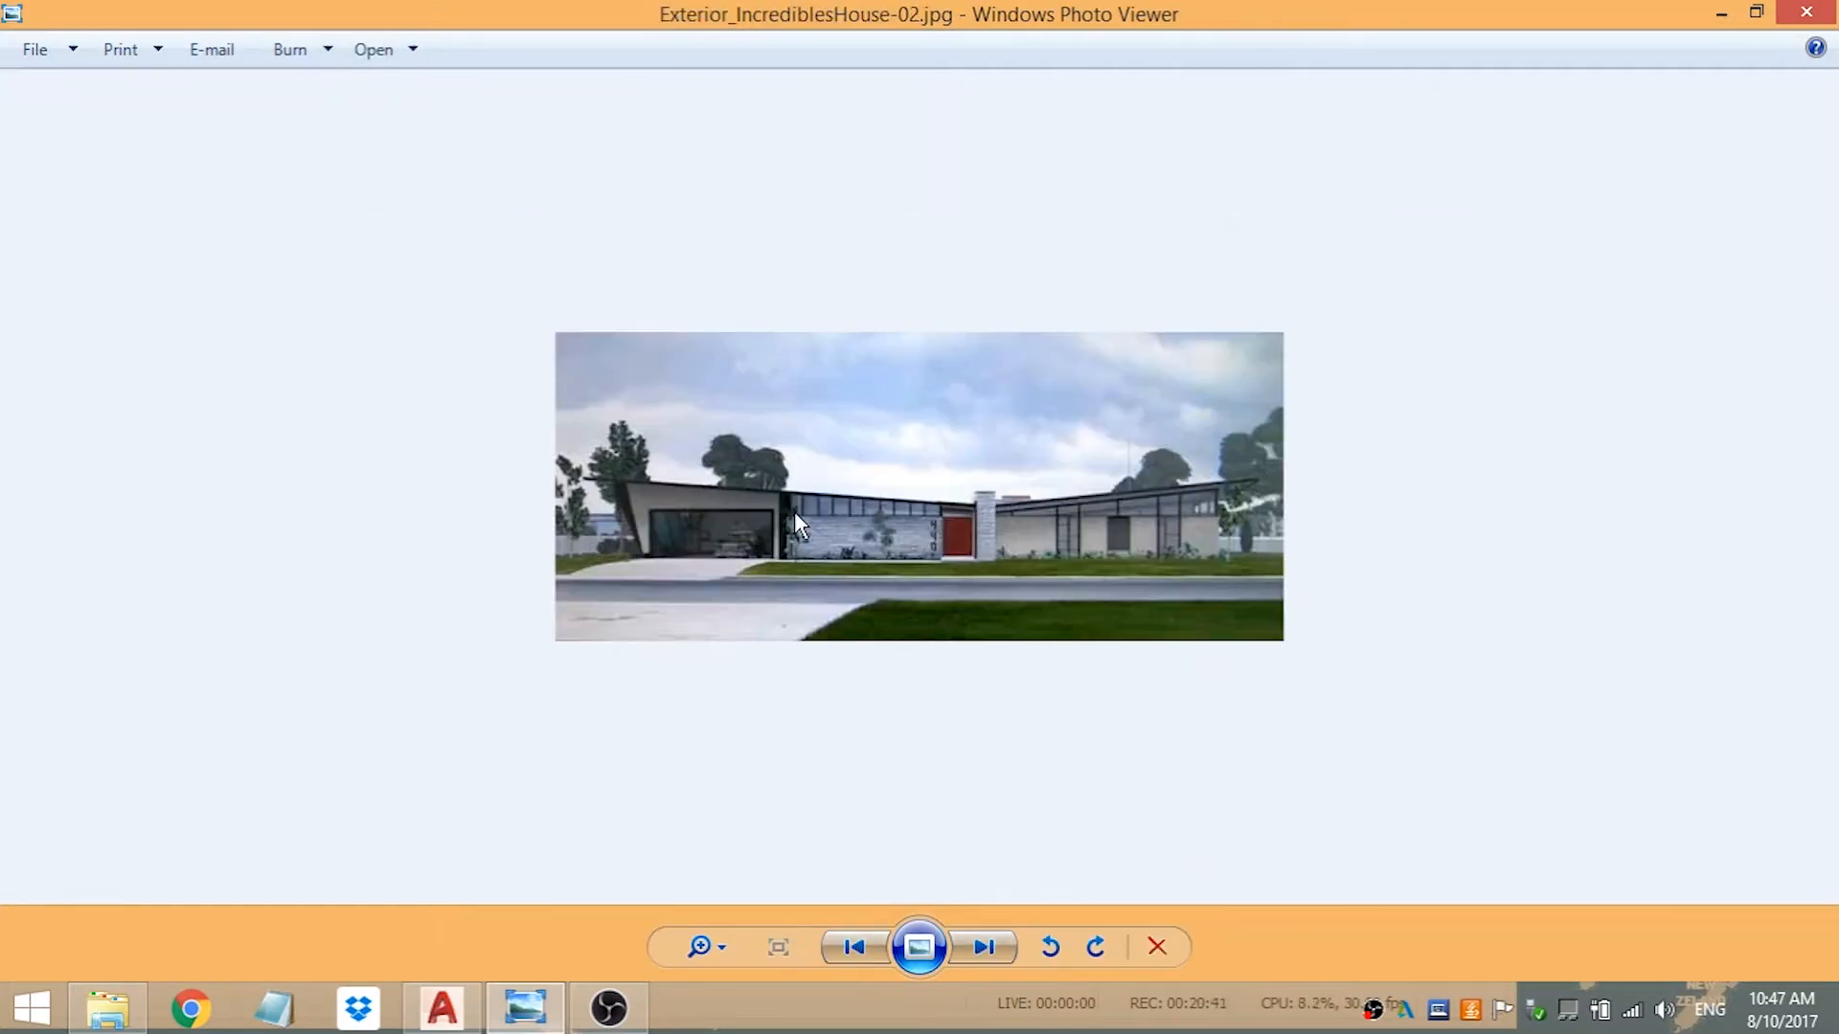
click(443, 1008)
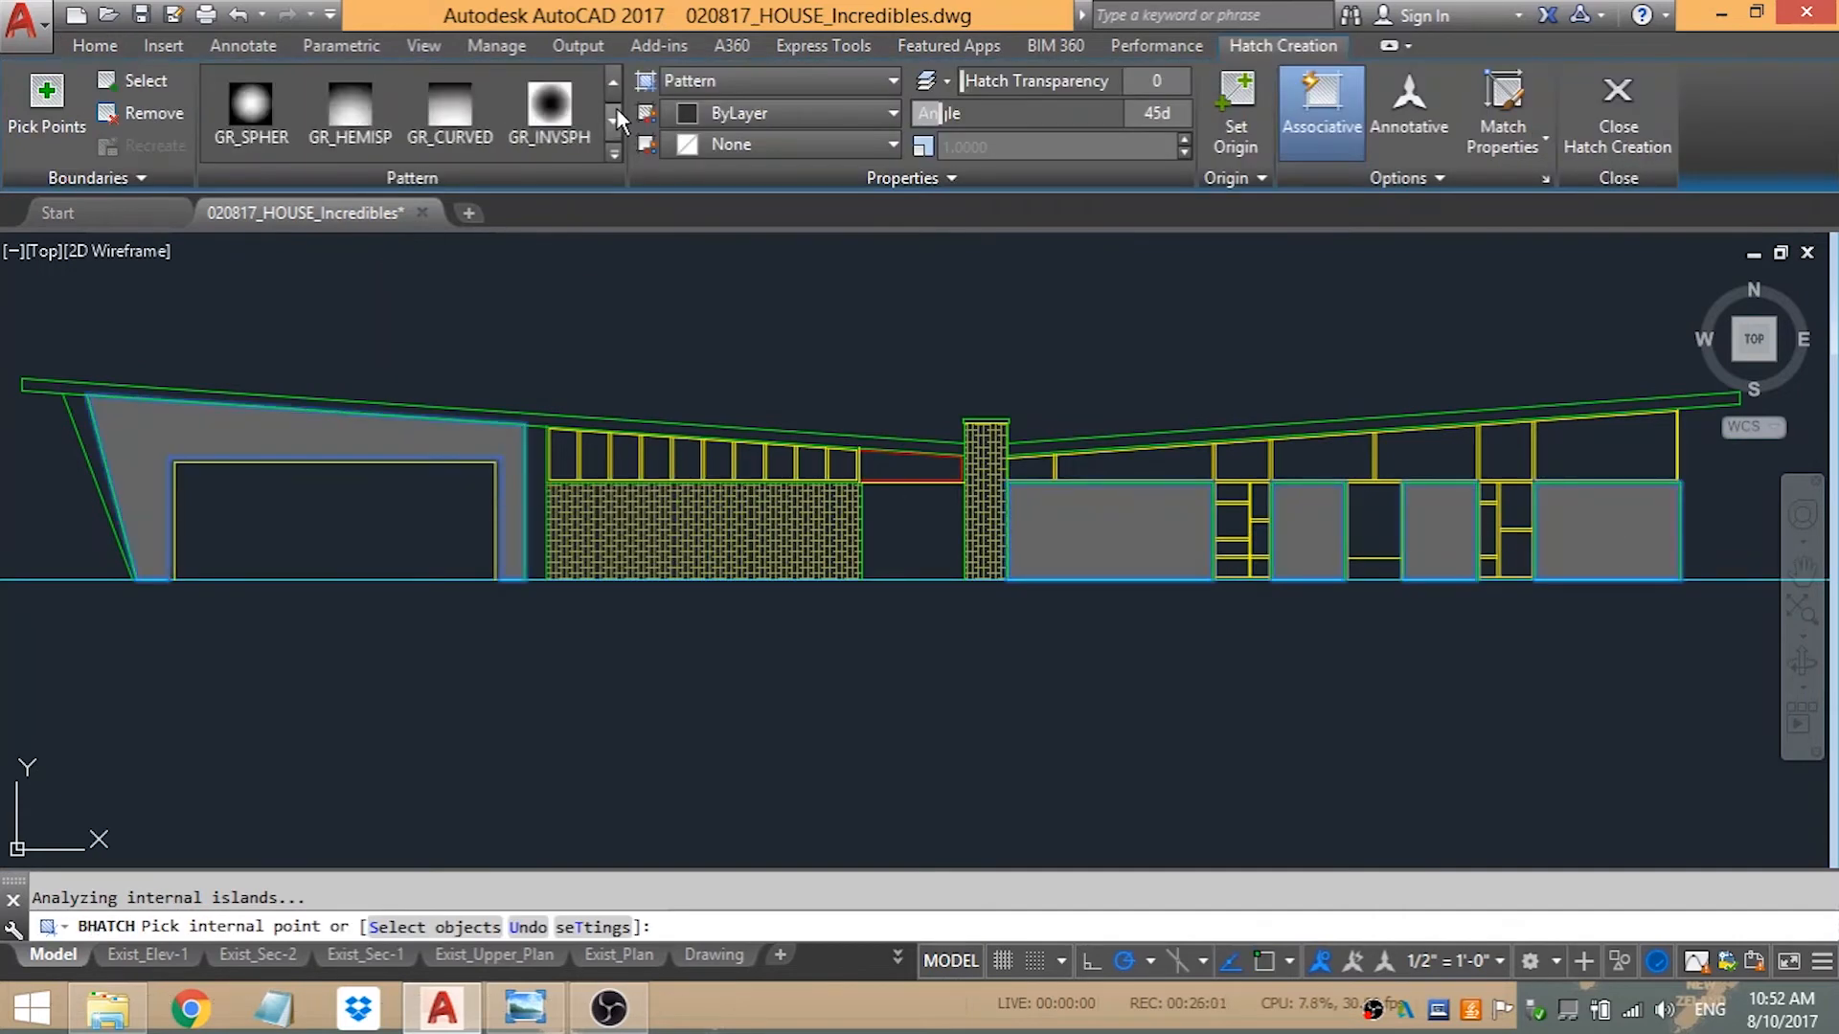
- Add the furniture, floor hatches and textured elevation wall fills, checking the previous interior still
click(1616, 111)
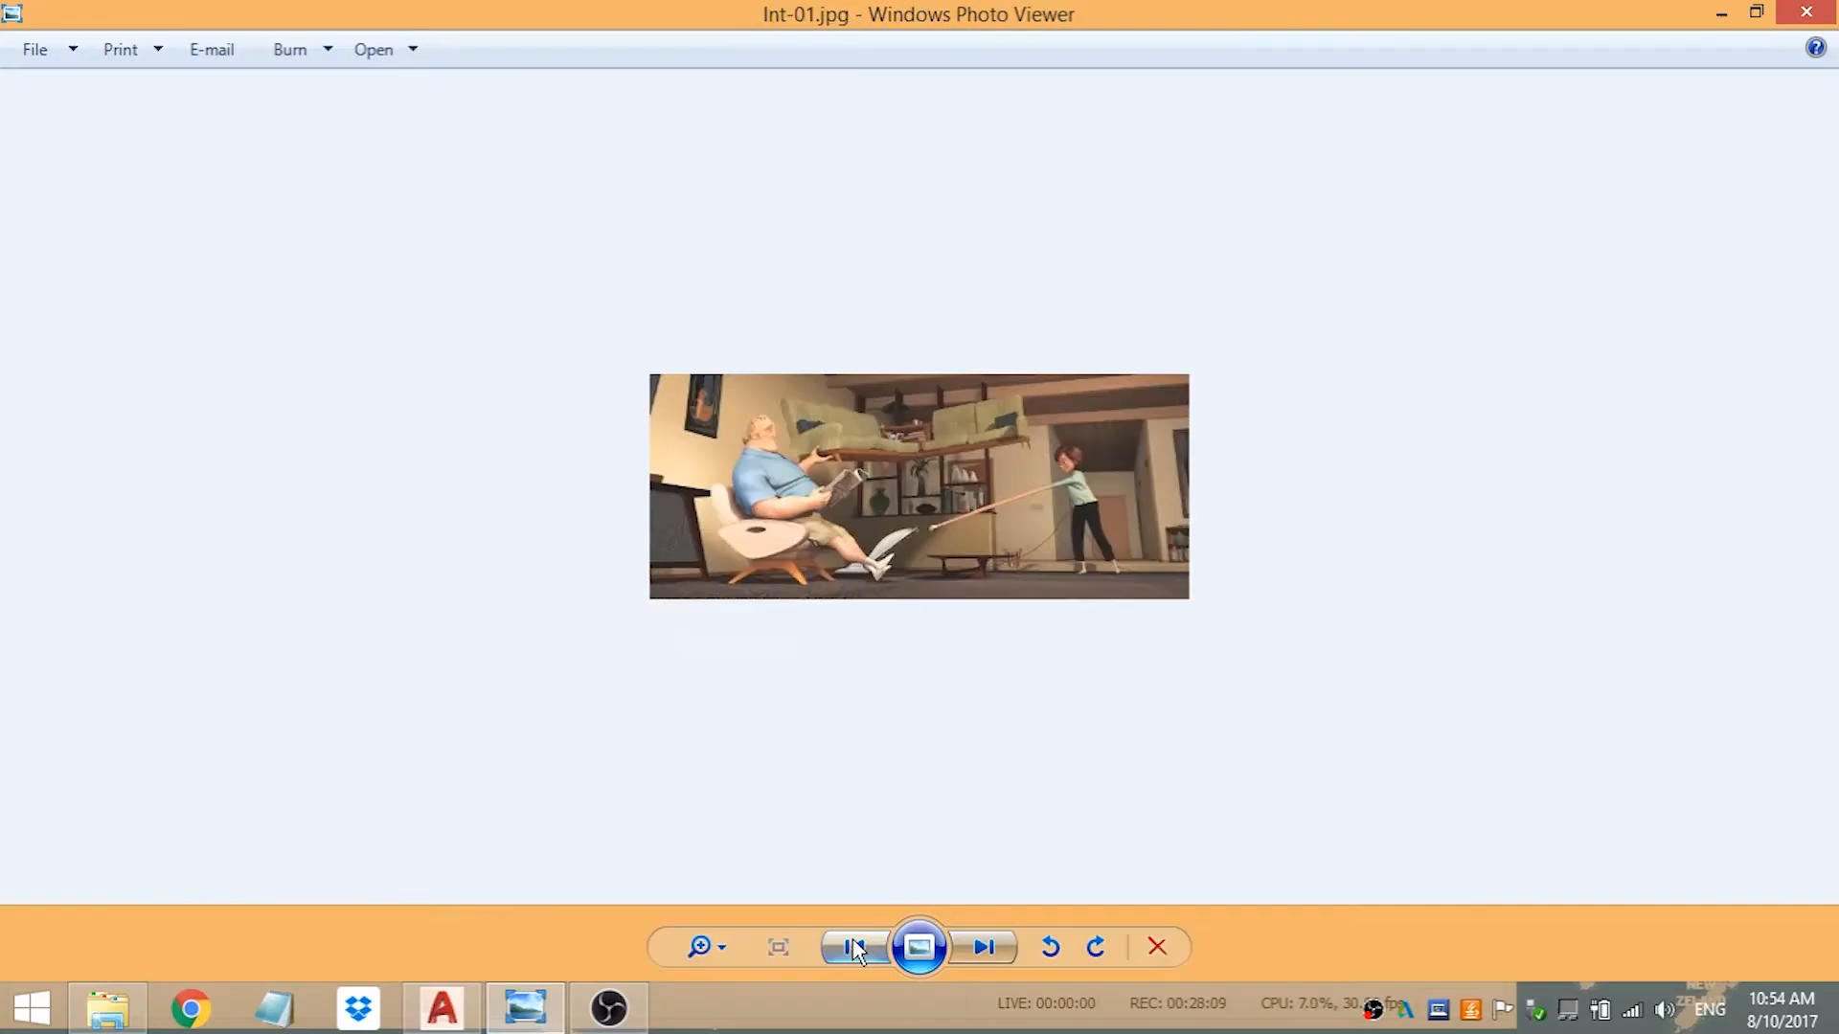
click(441, 1008)
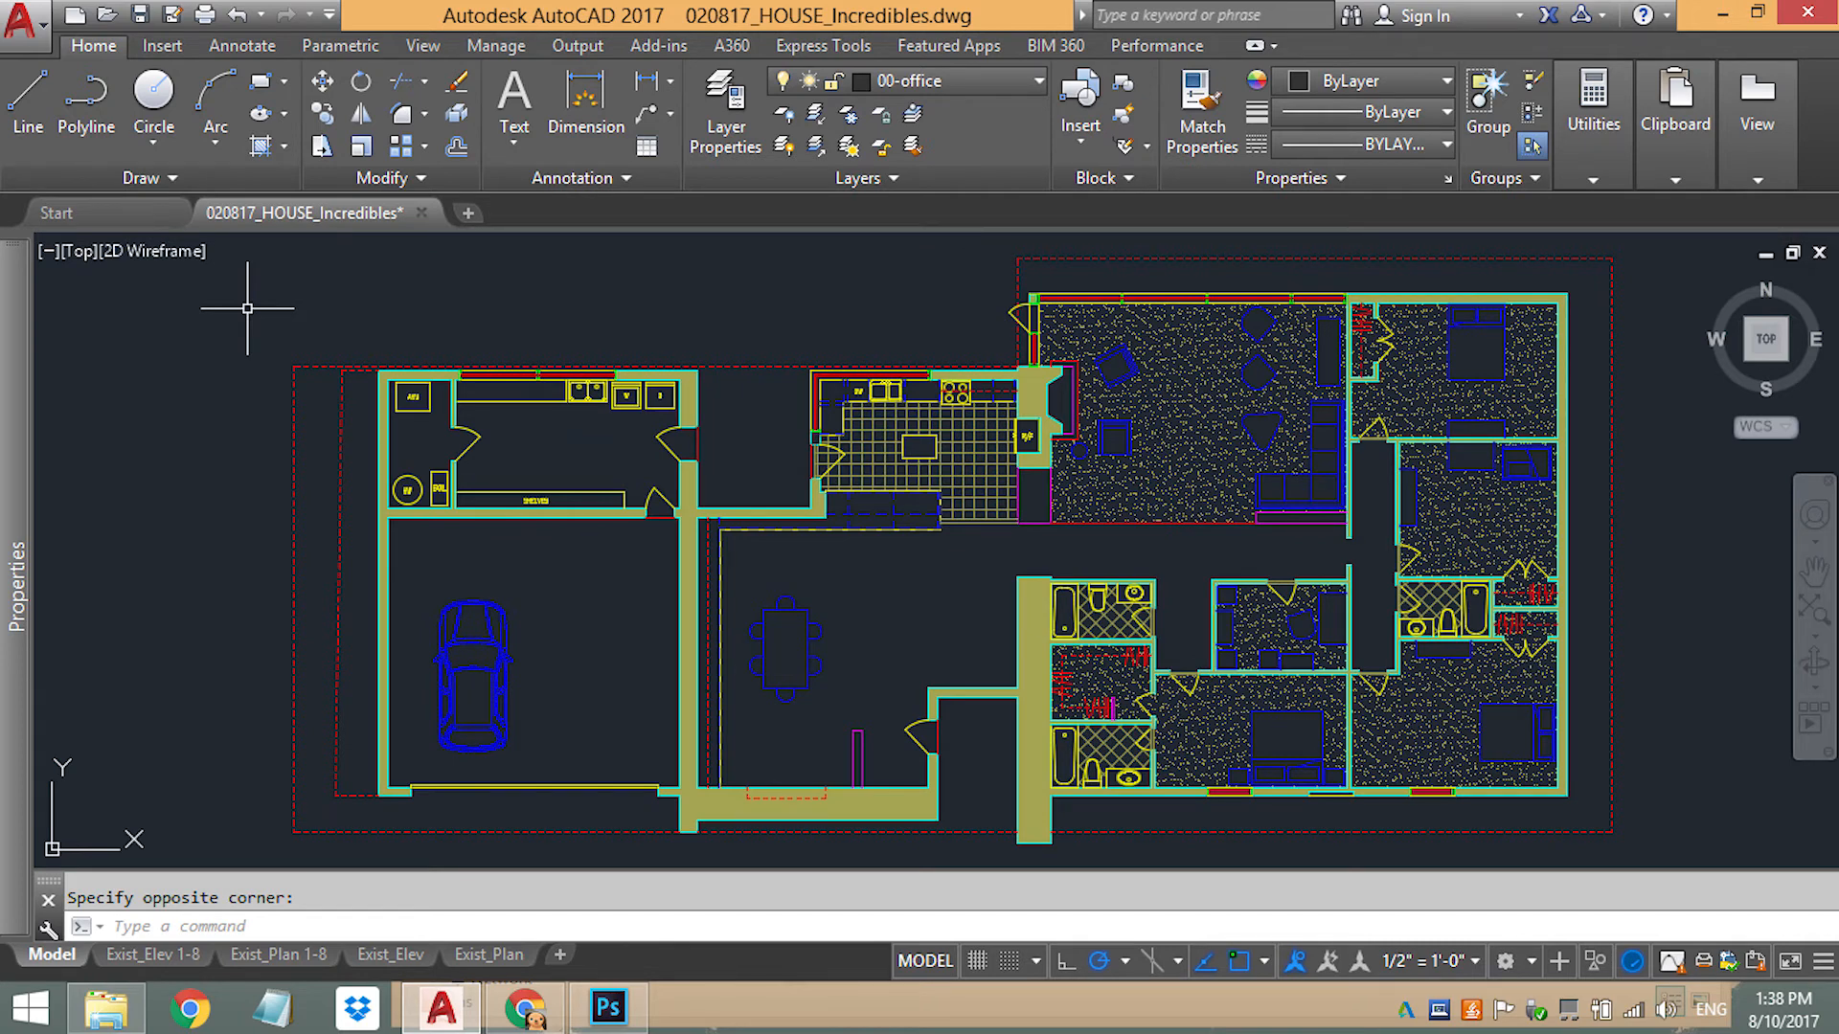
click(607, 213)
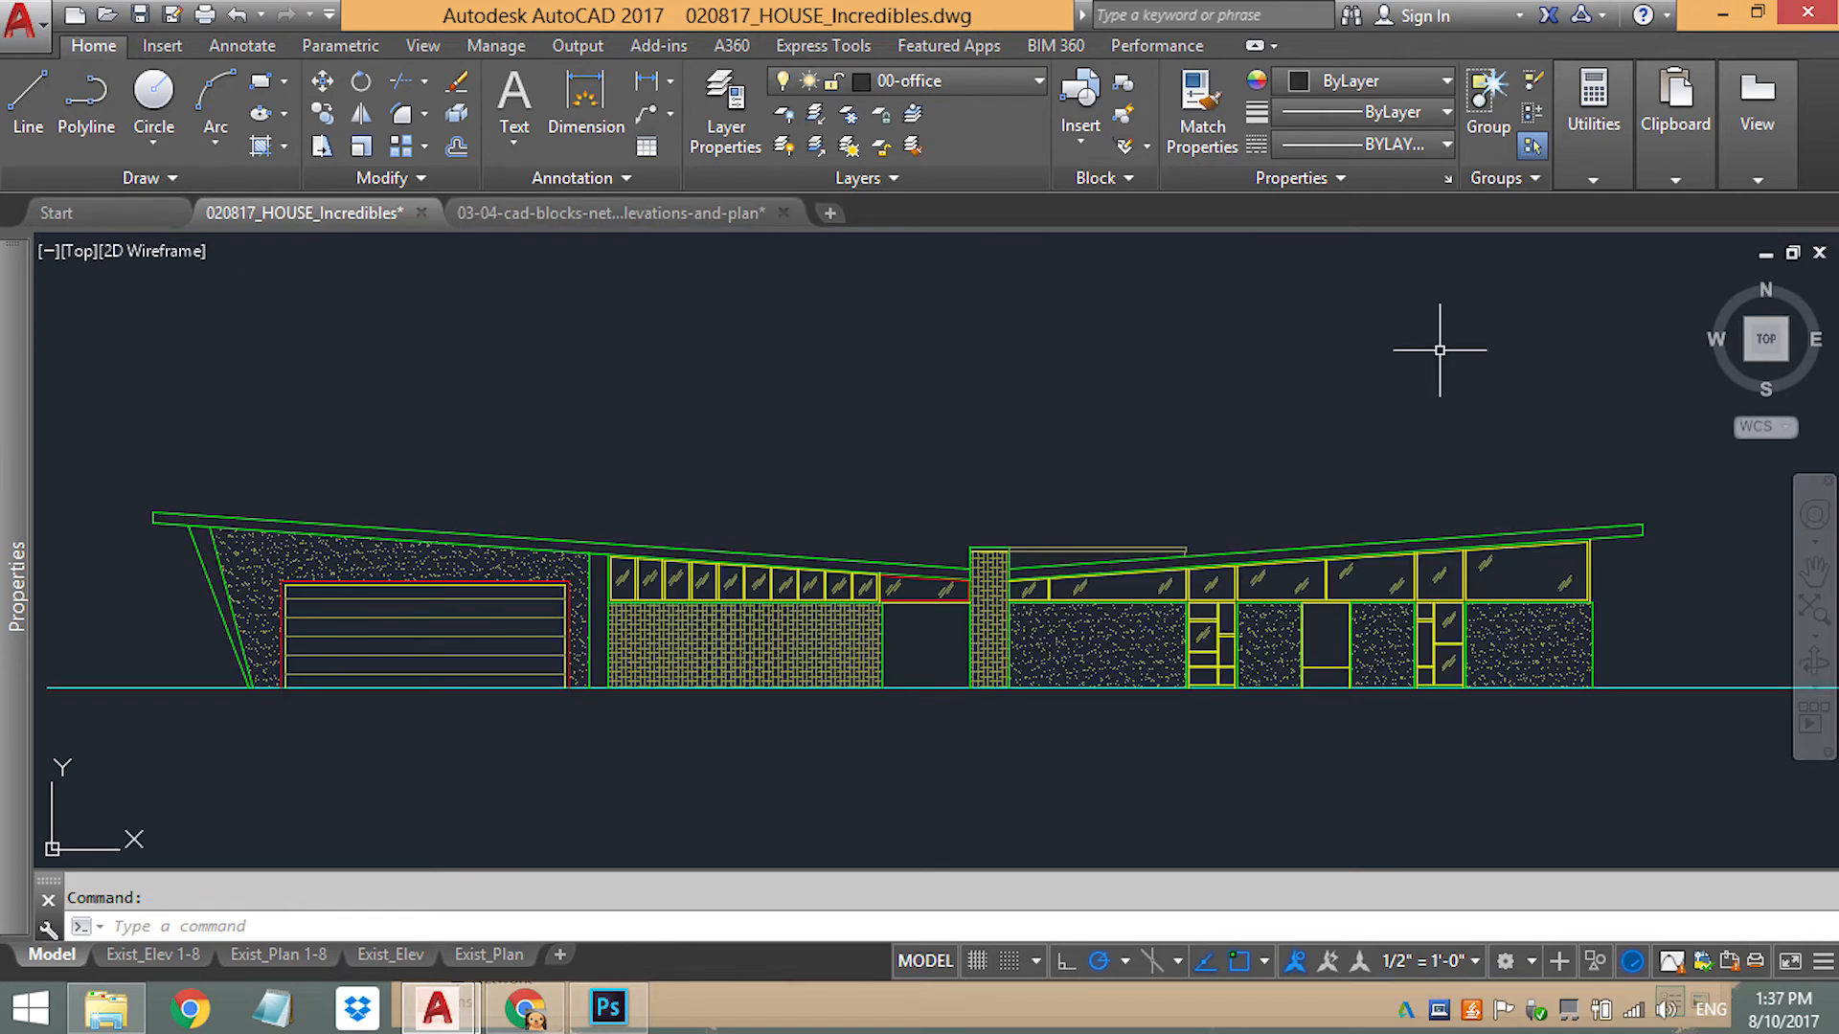